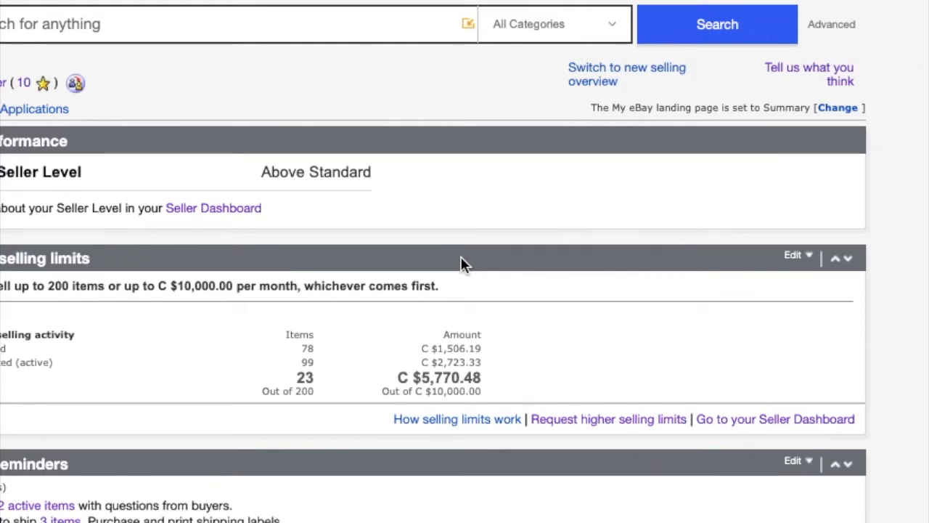
mouse_move(581, 282)
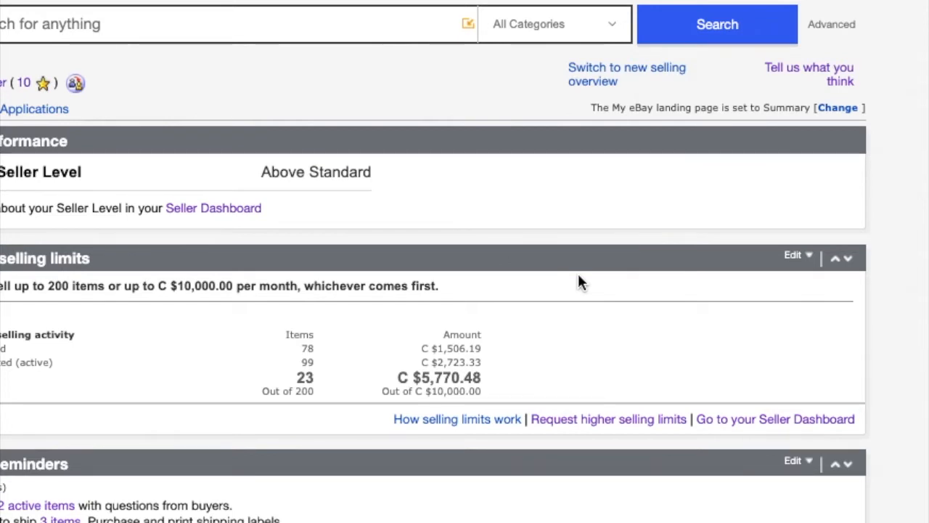
mouse_move(180, 101)
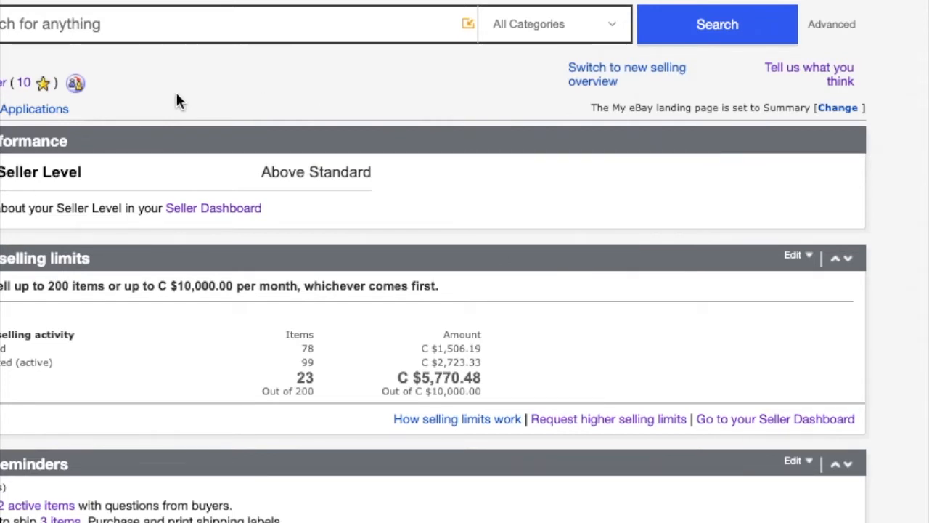
mouse_move(42, 93)
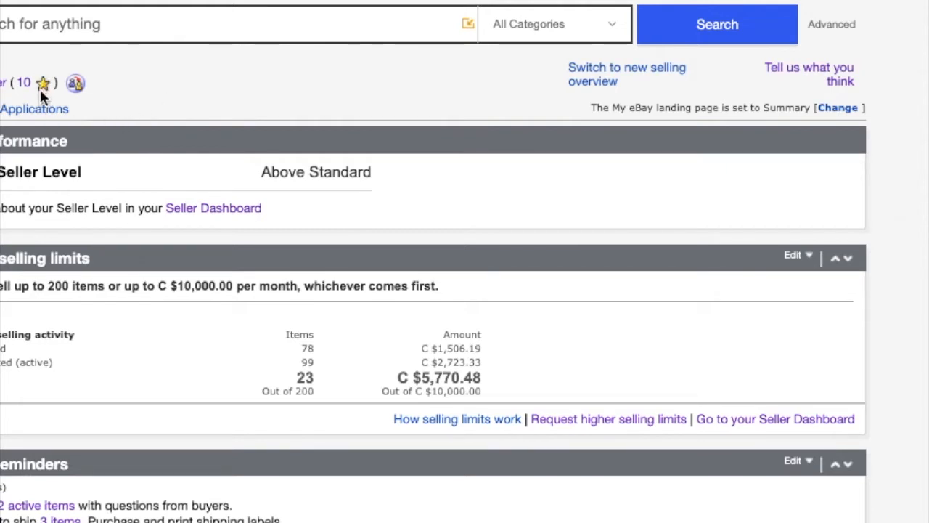
mouse_move(142, 124)
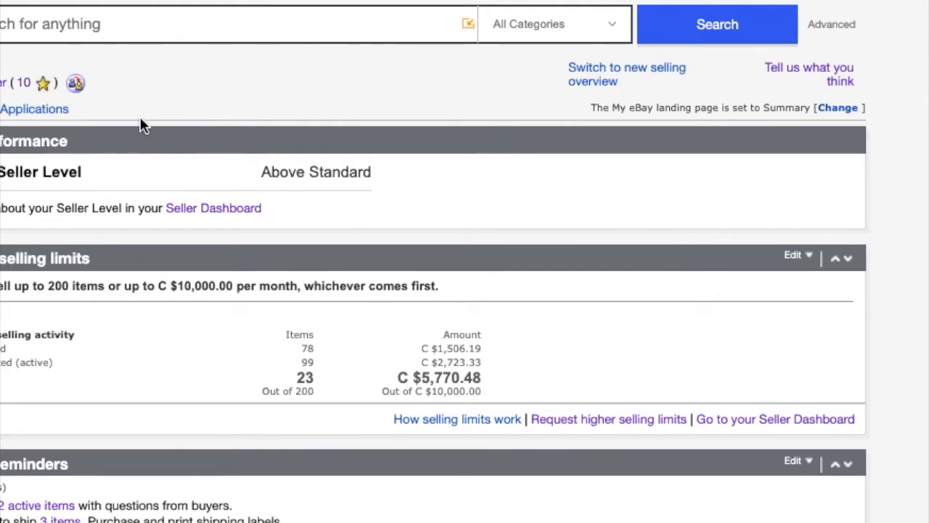
mouse_move(592, 231)
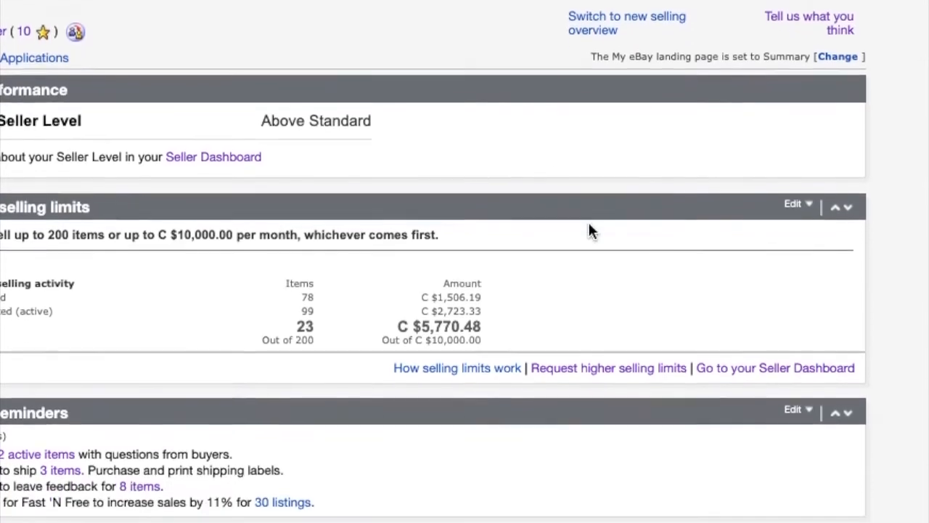
Scroll through the 06/17/20 sold orders to review which still await shipping labels.
scroll(down, 3)
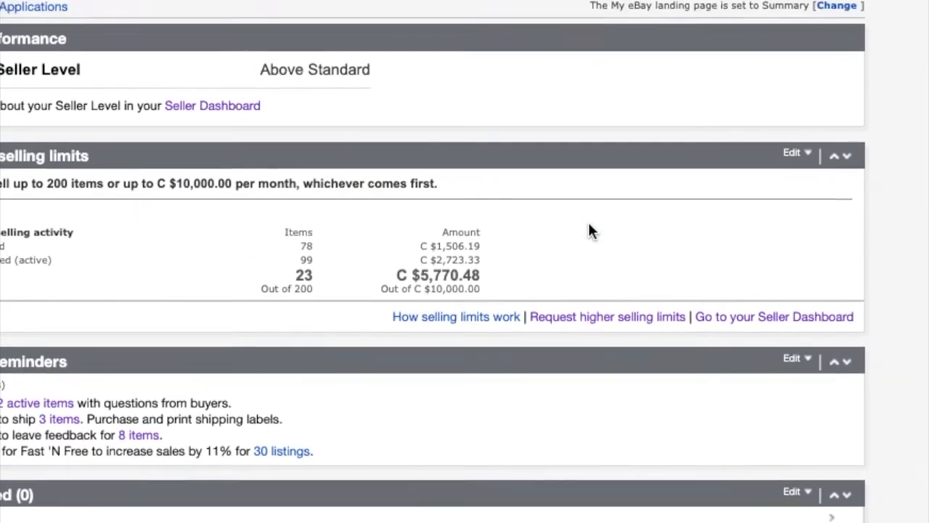
scroll(up, 3)
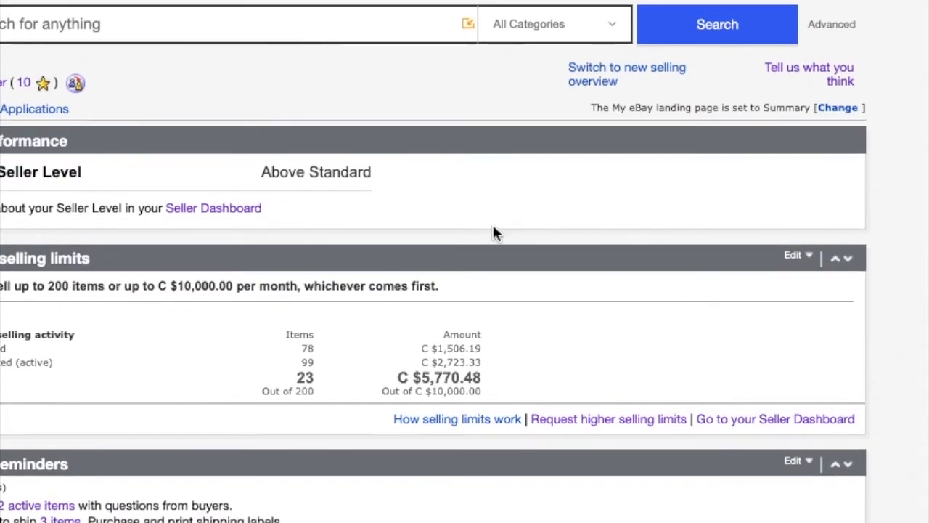
mouse_move(238, 370)
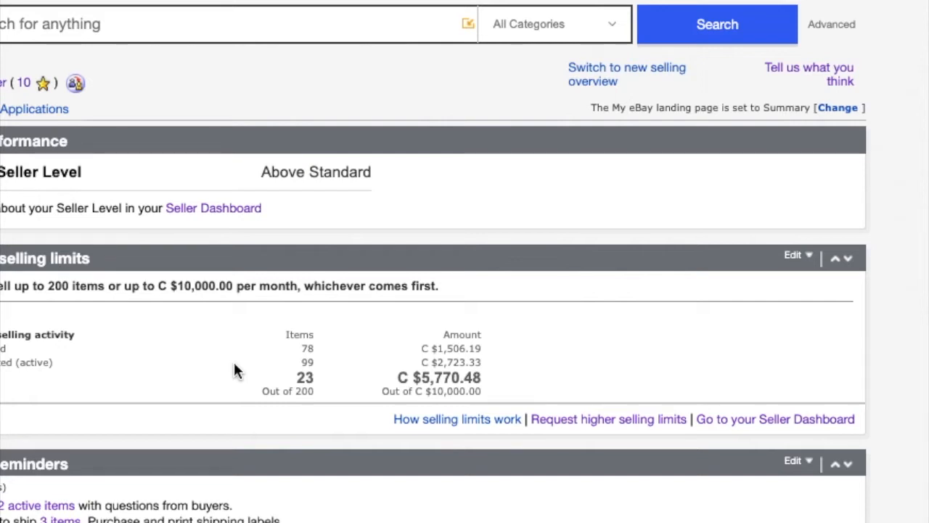
mouse_move(291, 331)
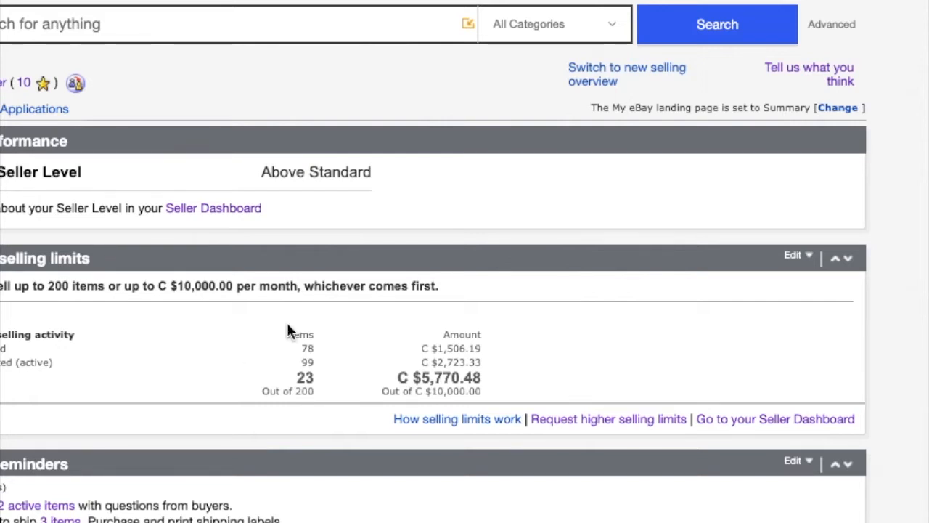
mouse_move(187, 116)
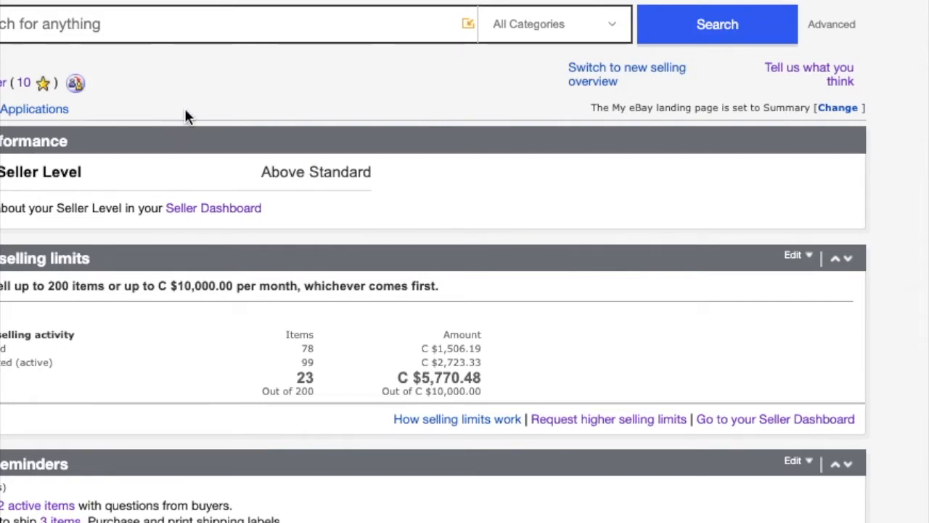
mouse_move(42, 90)
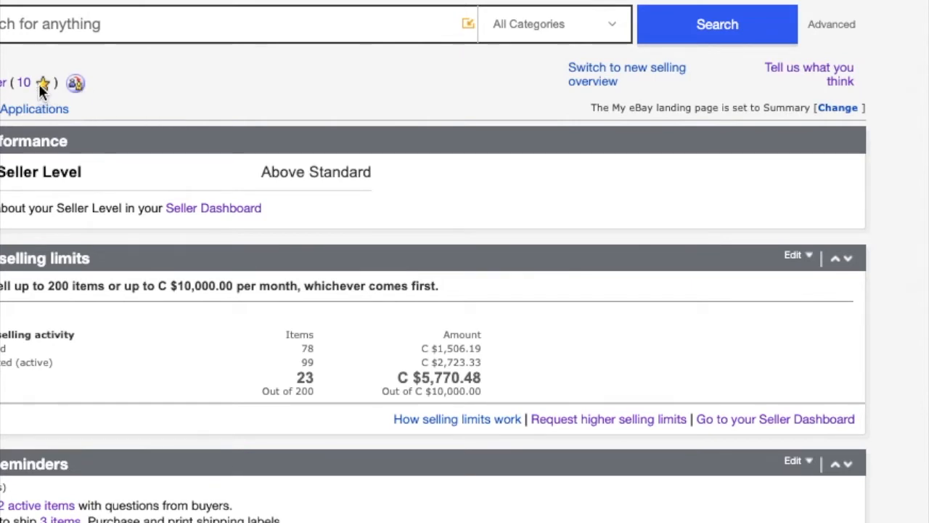
mouse_move(181, 81)
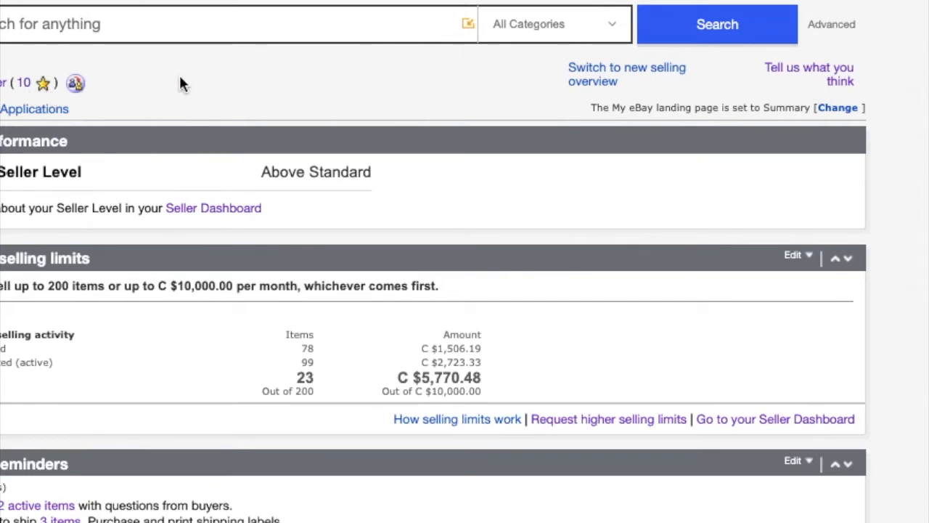
mouse_move(238, 87)
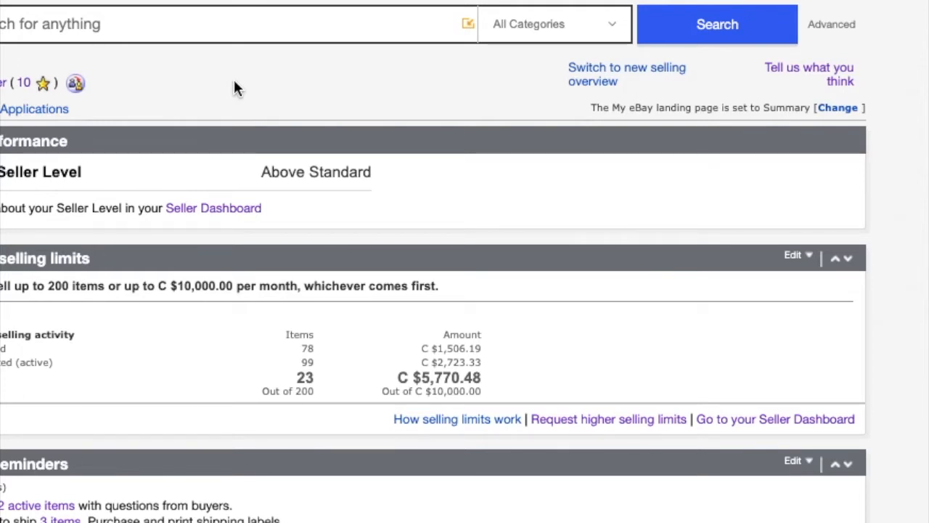
mouse_move(144, 92)
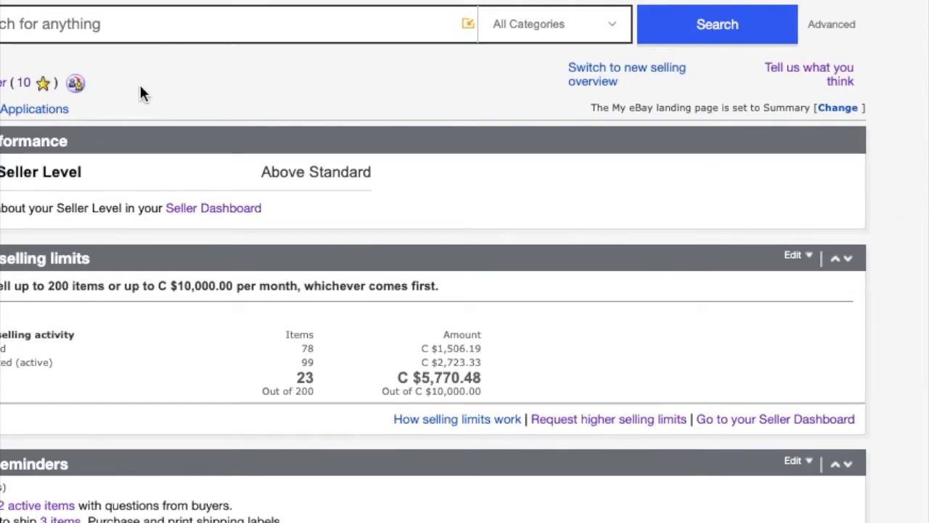
mouse_move(109, 81)
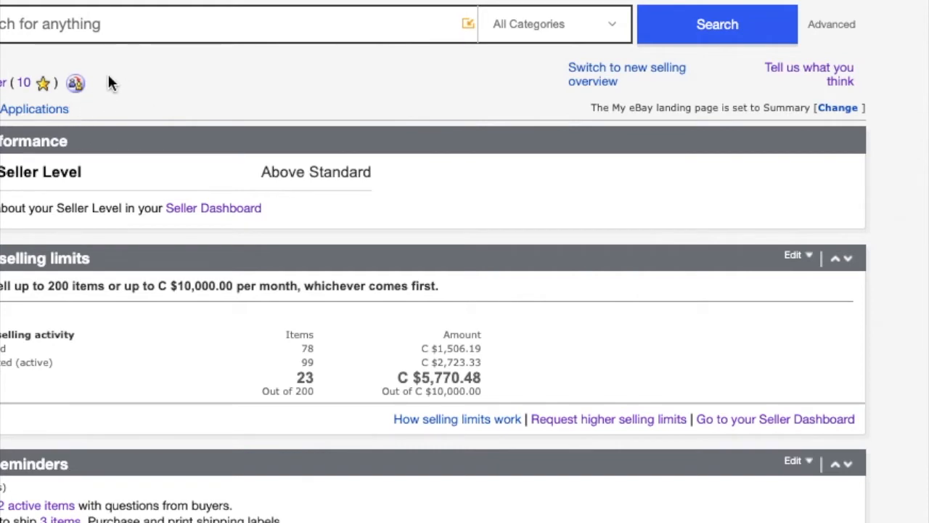
mouse_move(209, 403)
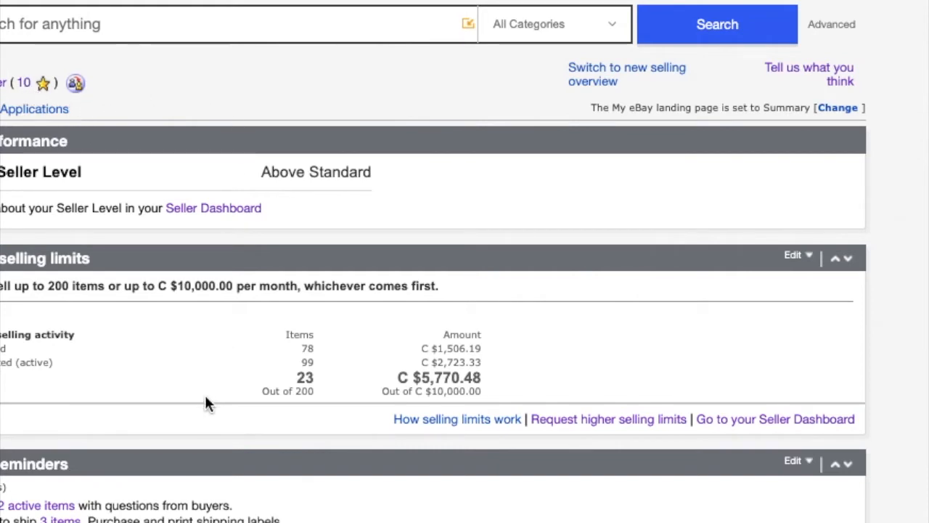
mouse_move(312, 356)
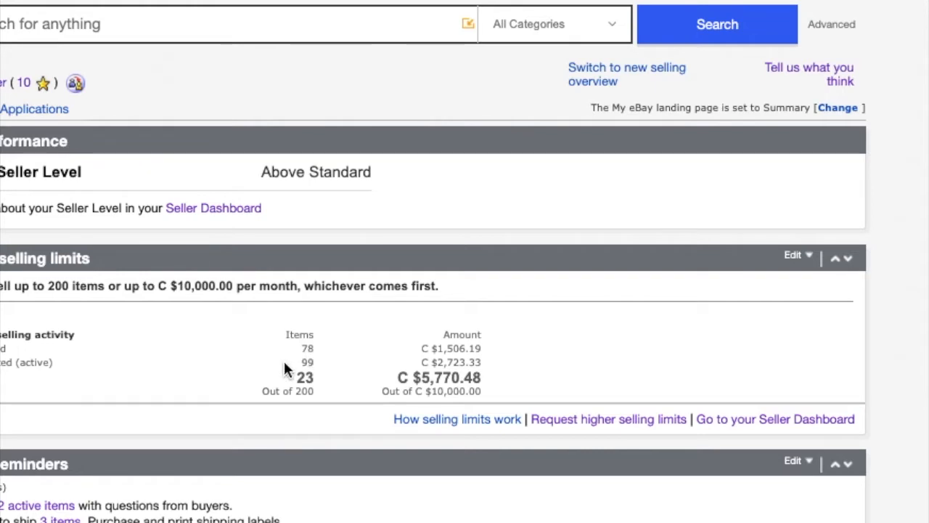
mouse_move(348, 348)
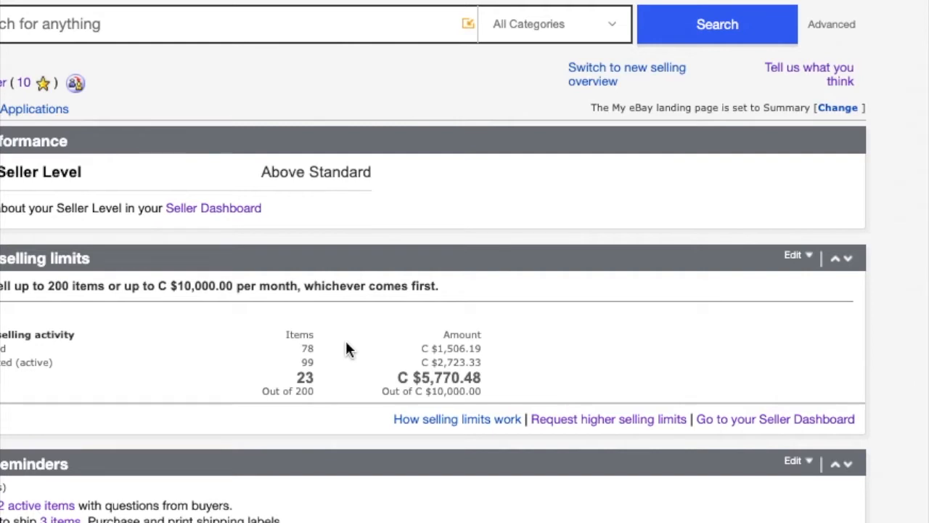
mouse_move(316, 363)
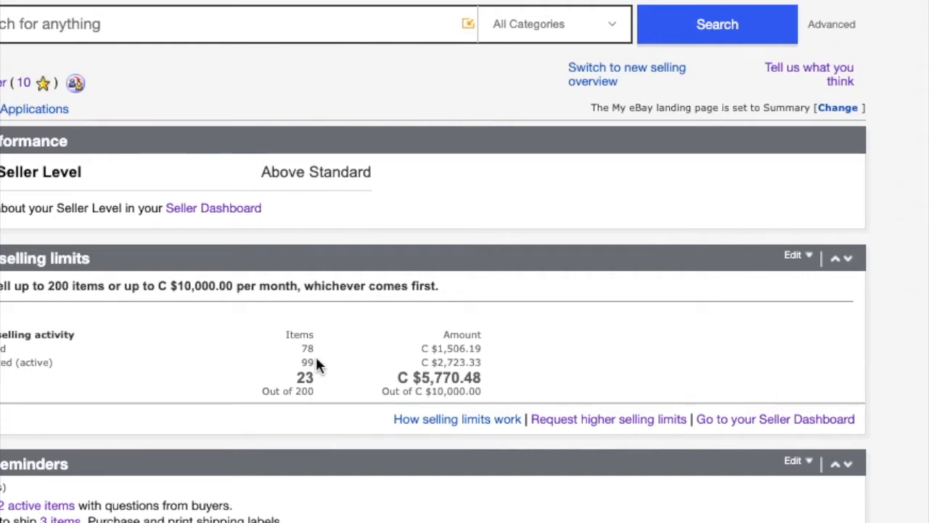
mouse_move(326, 360)
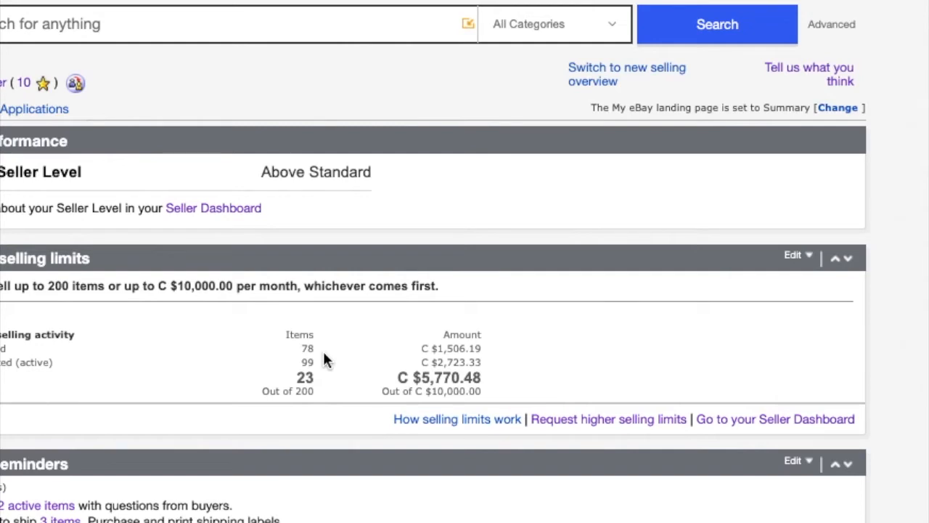
mouse_move(267, 363)
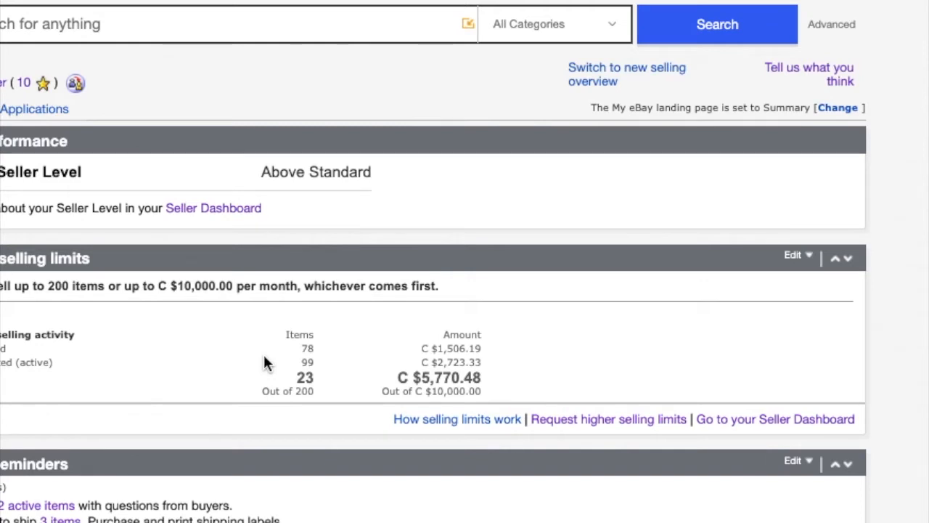
mouse_move(261, 107)
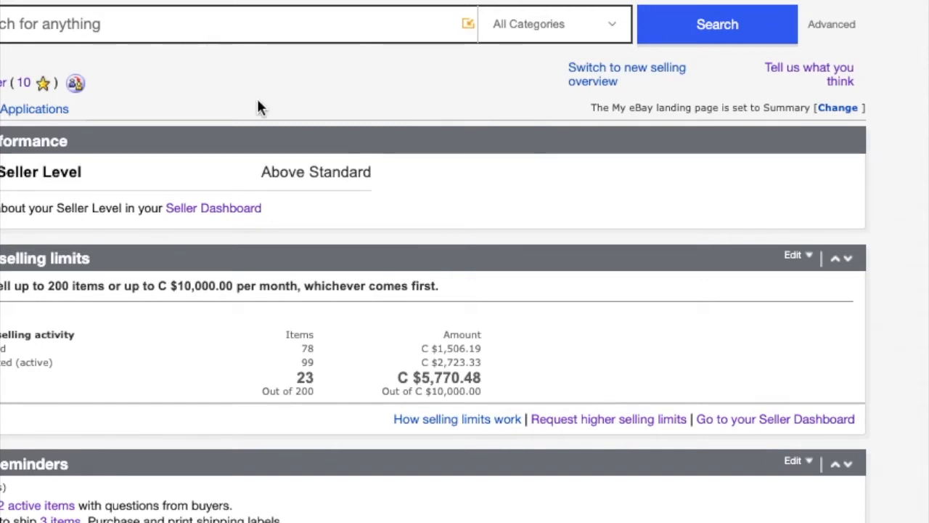
mouse_move(217, 105)
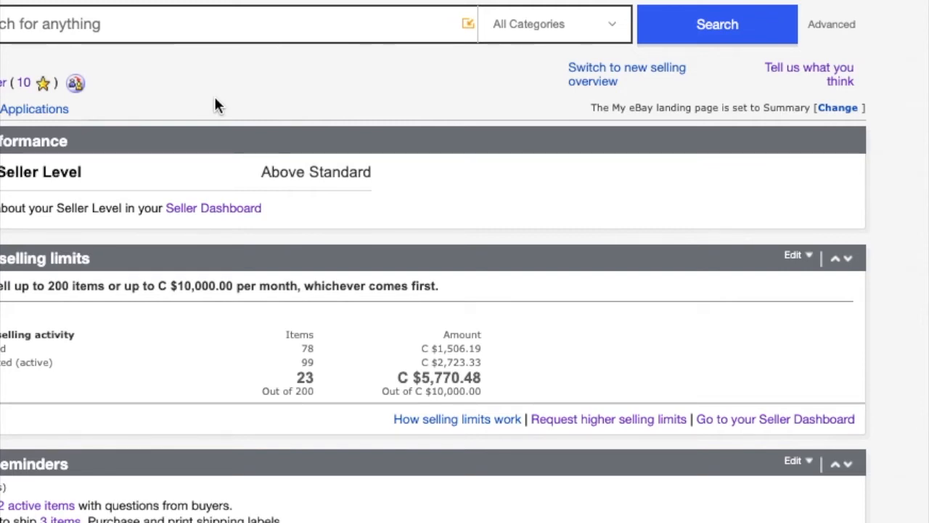
mouse_move(140, 101)
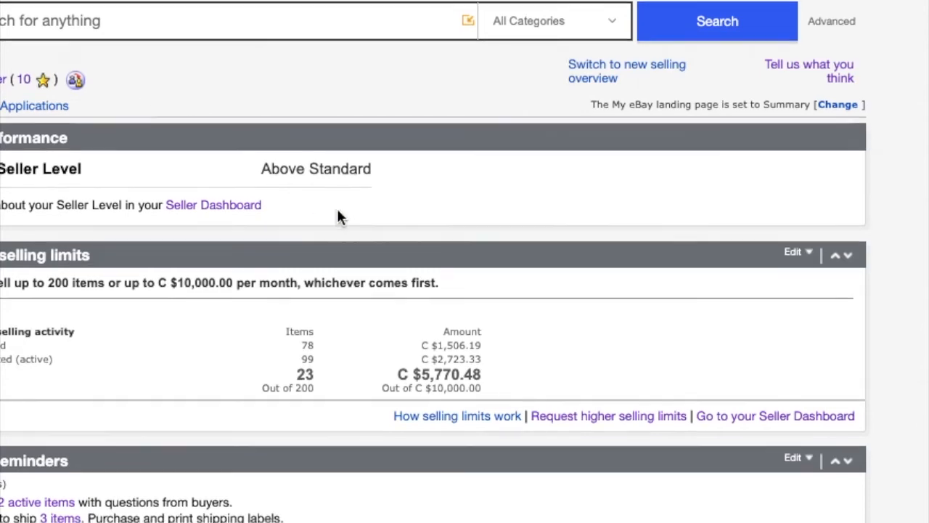
scroll(down, 3)
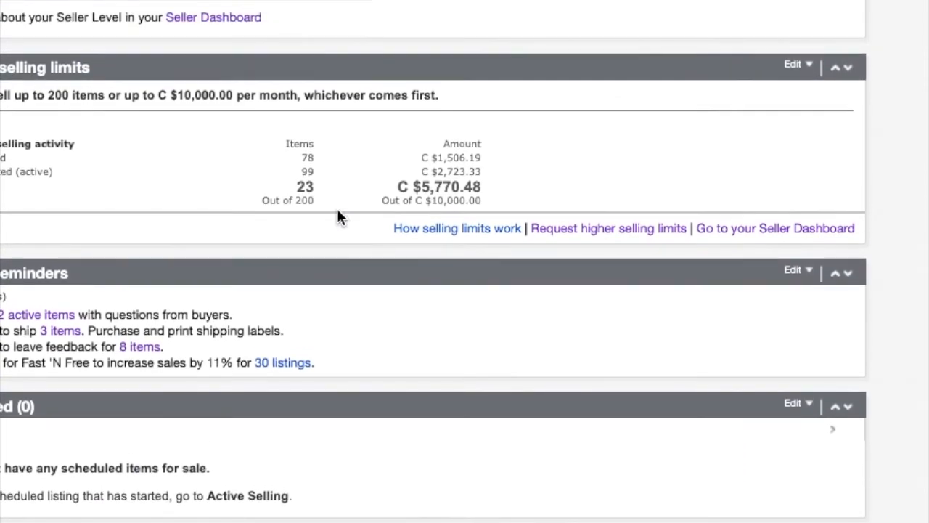
scroll(up, 3)
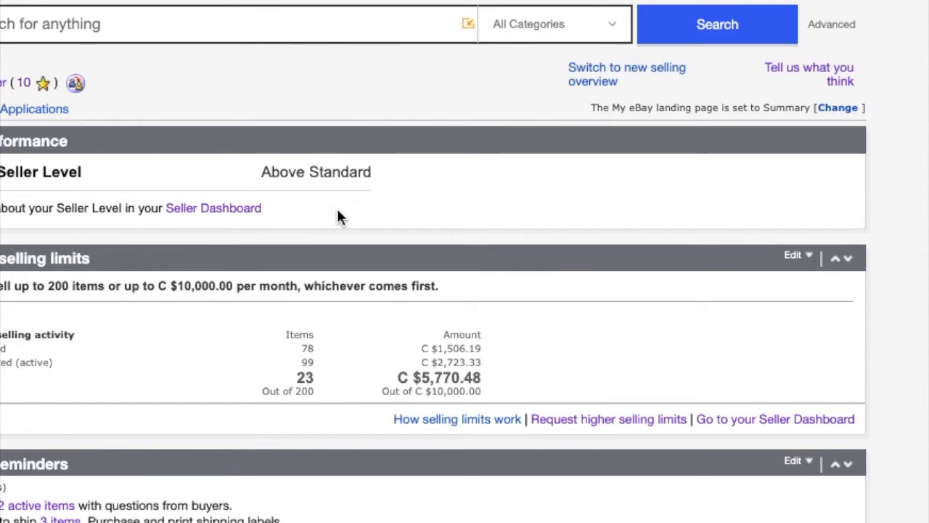
mouse_move(683, 269)
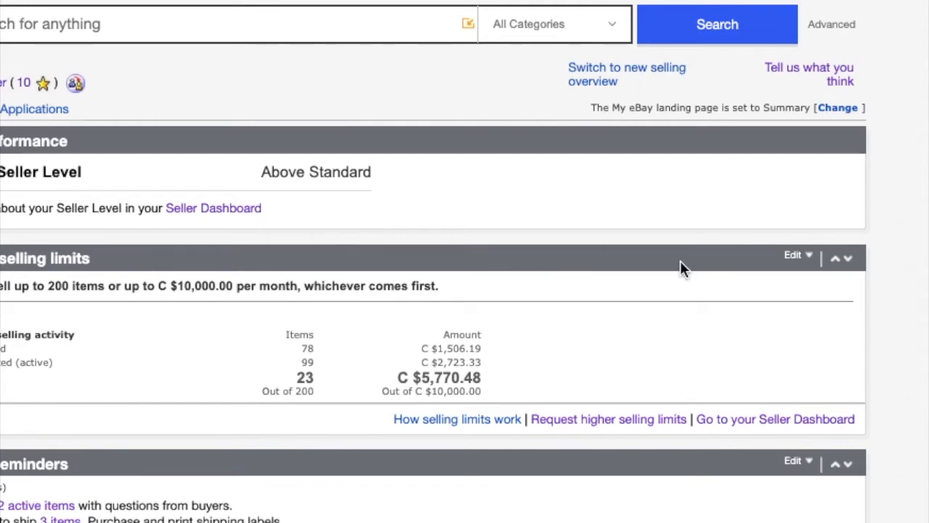
mouse_move(715, 350)
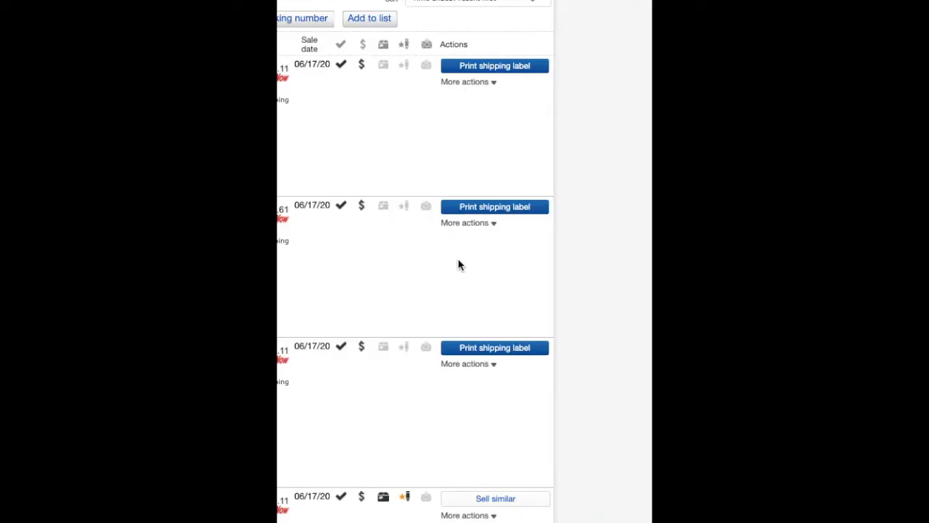
mouse_move(480, 186)
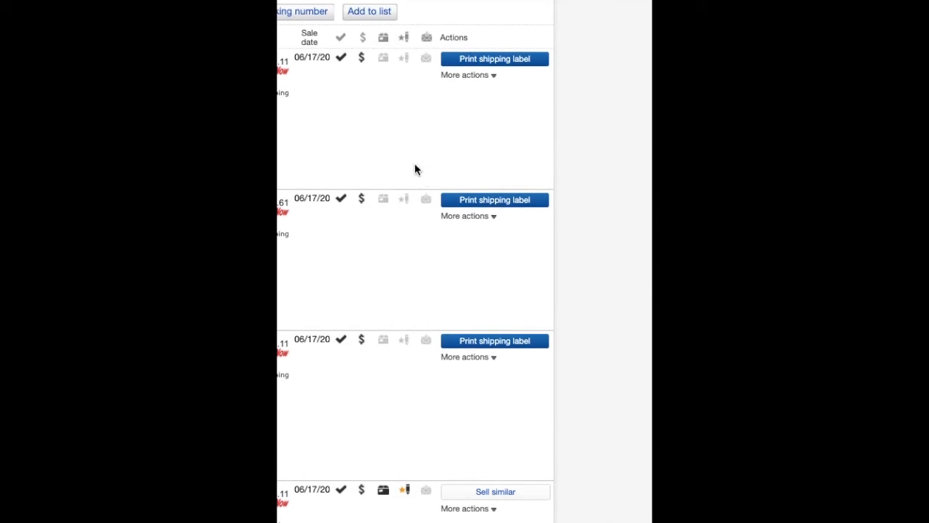
mouse_move(470, 93)
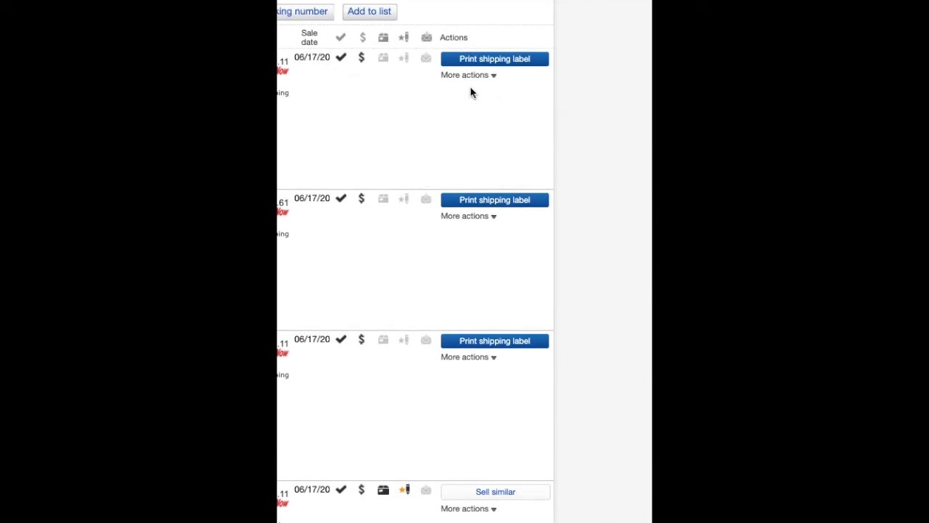
scroll(down, 3)
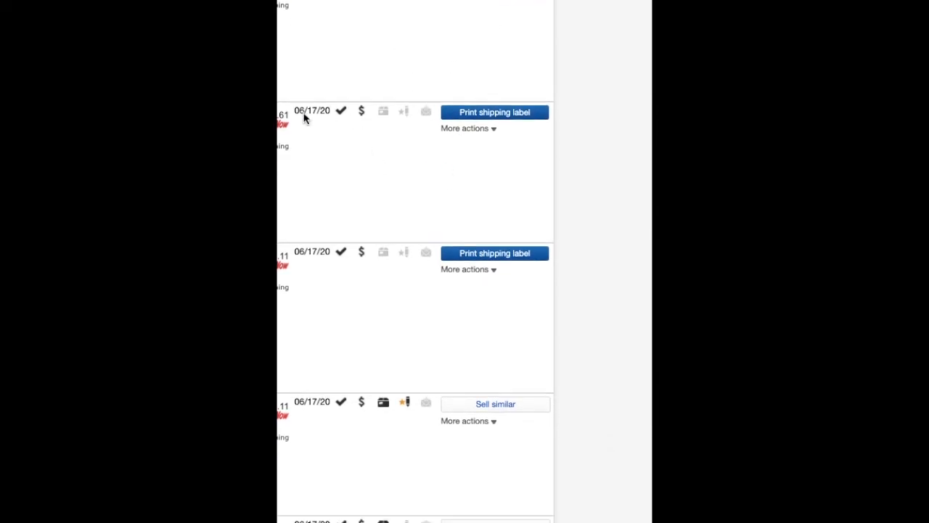
scroll(down, 3)
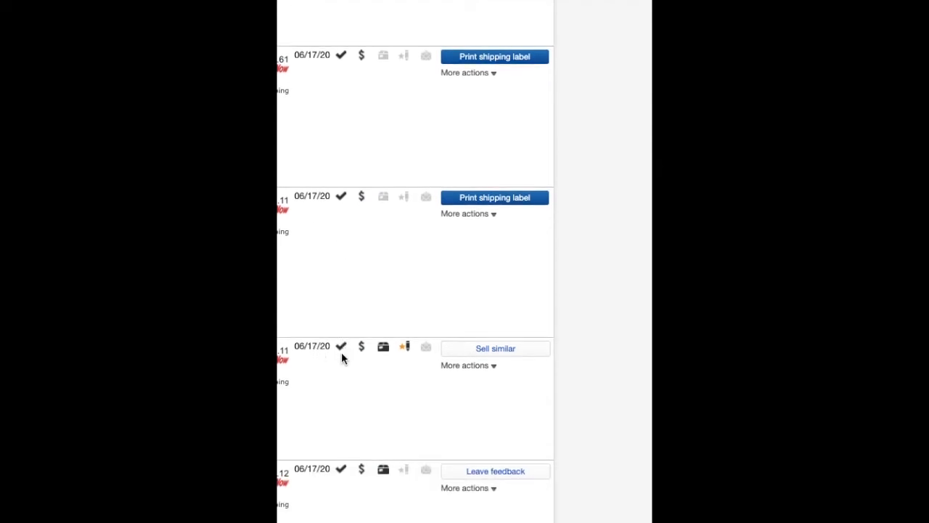
right_click(342, 357)
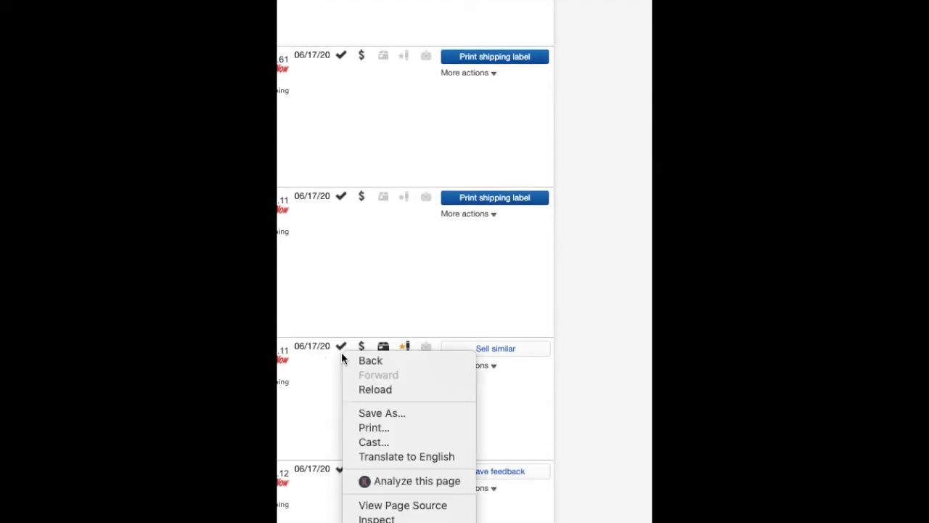
mouse_move(494, 285)
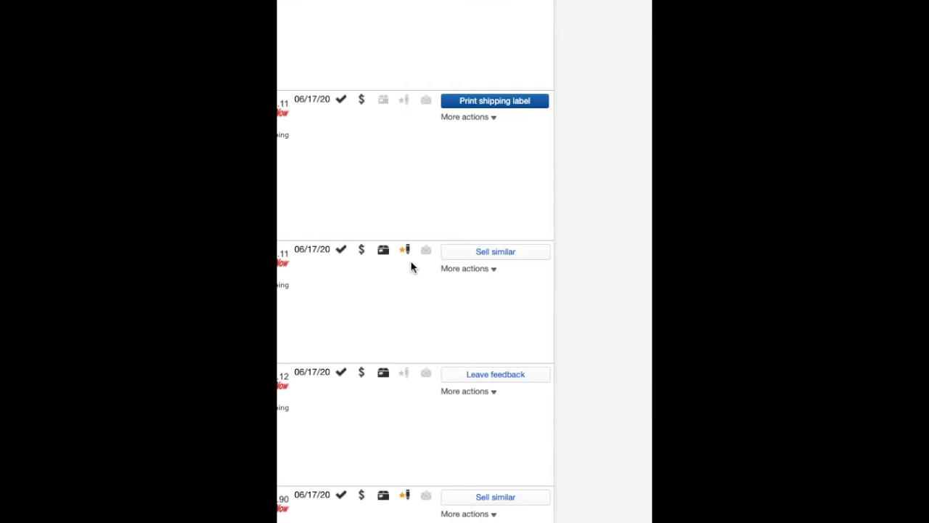
Scroll up and down the sold-items list and return to the top orders.
scroll(up, 3)
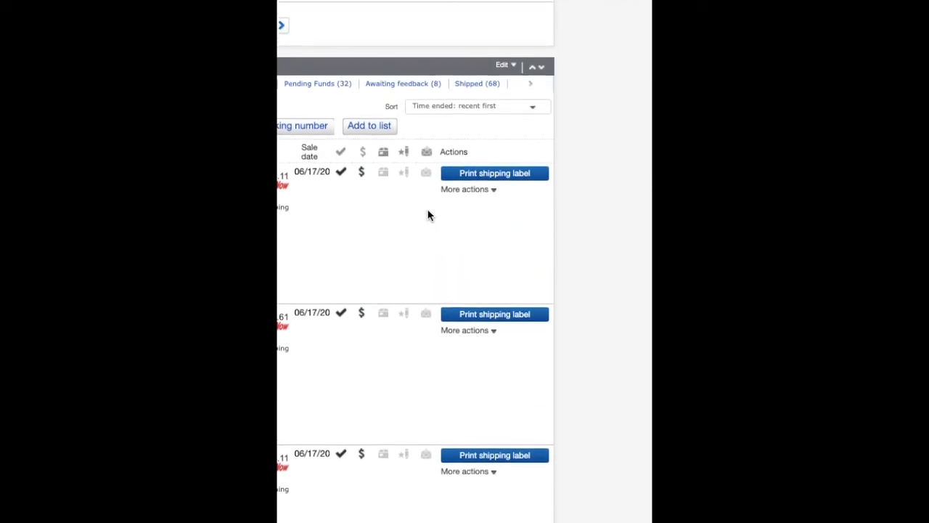
scroll(down, 3)
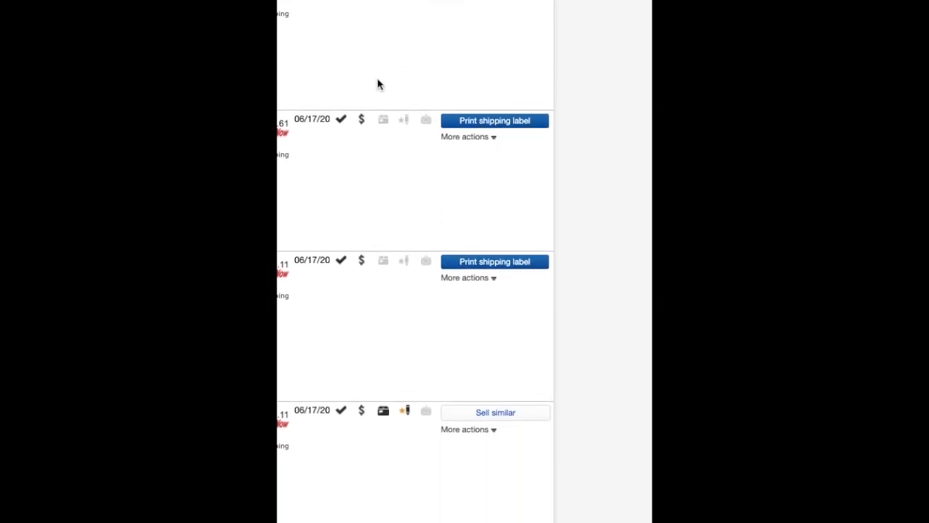
mouse_move(325, 131)
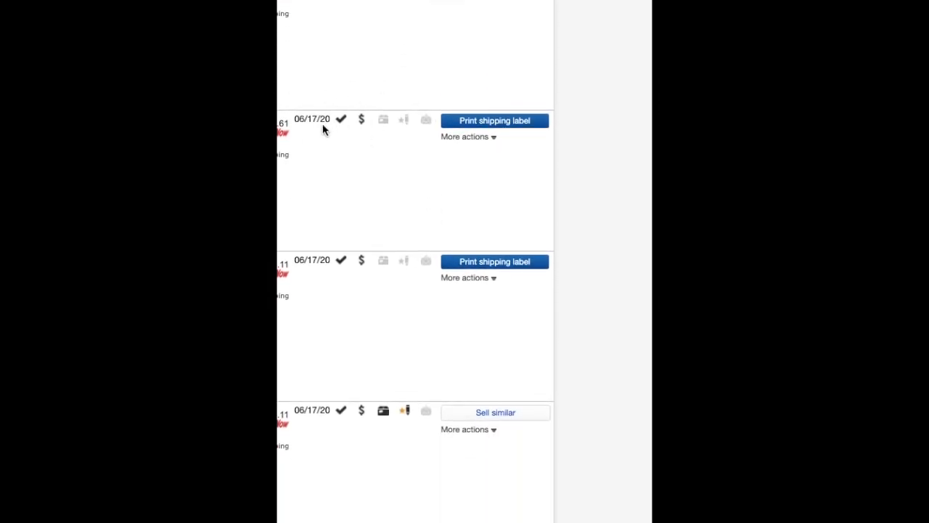
mouse_move(330, 142)
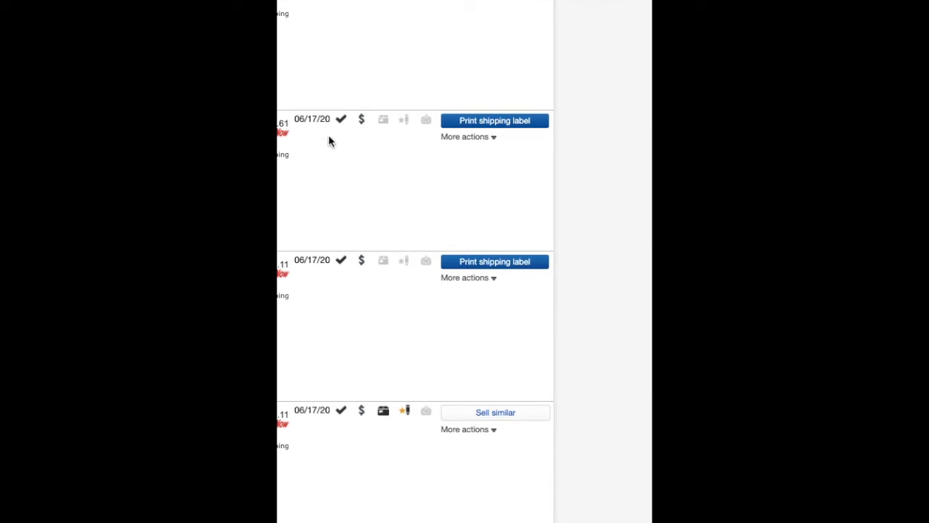
scroll(down, 3)
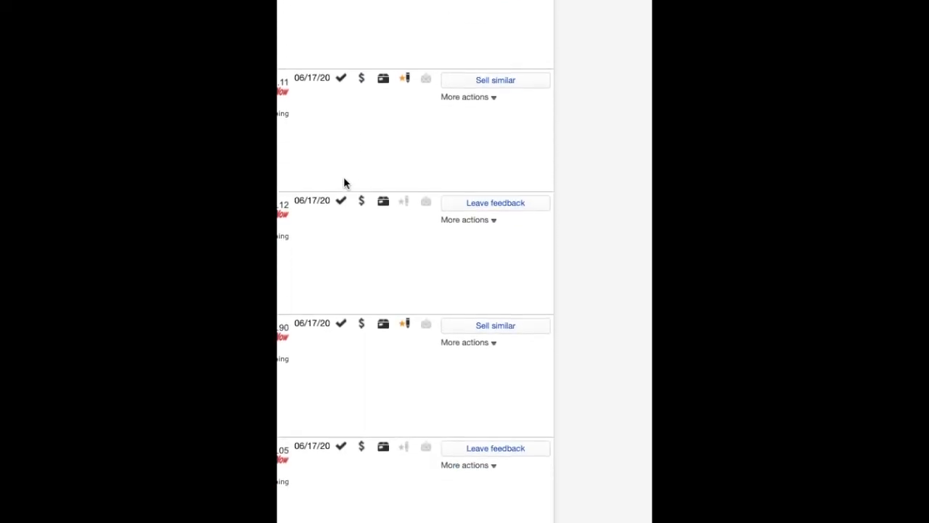
scroll(down, 3)
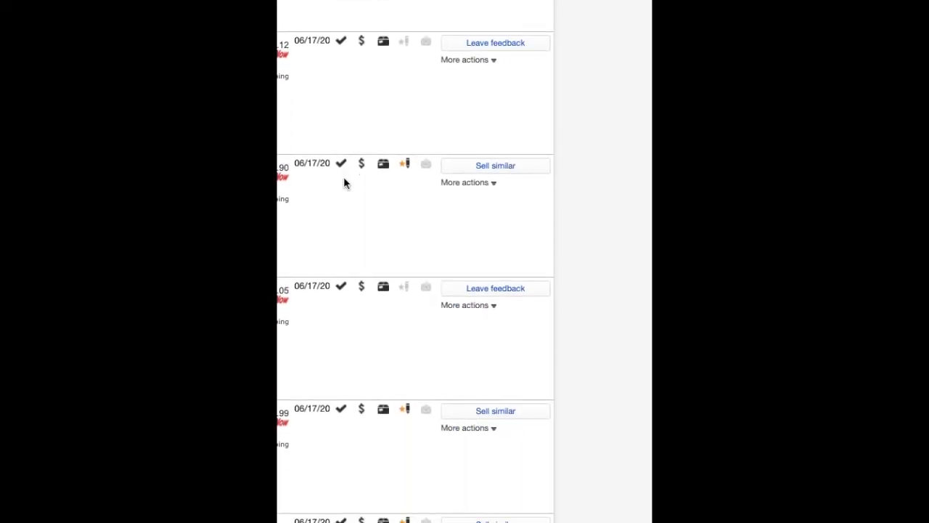
scroll(up, 3)
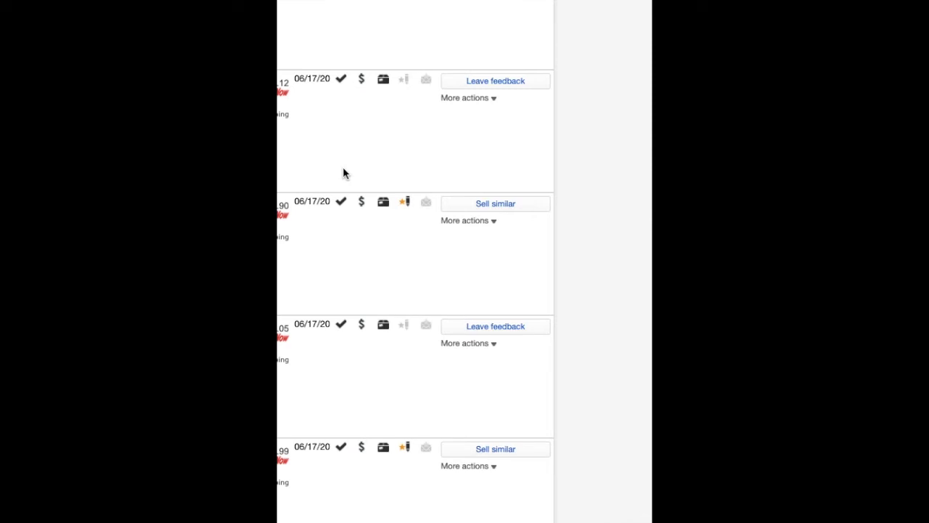
scroll(down, 3)
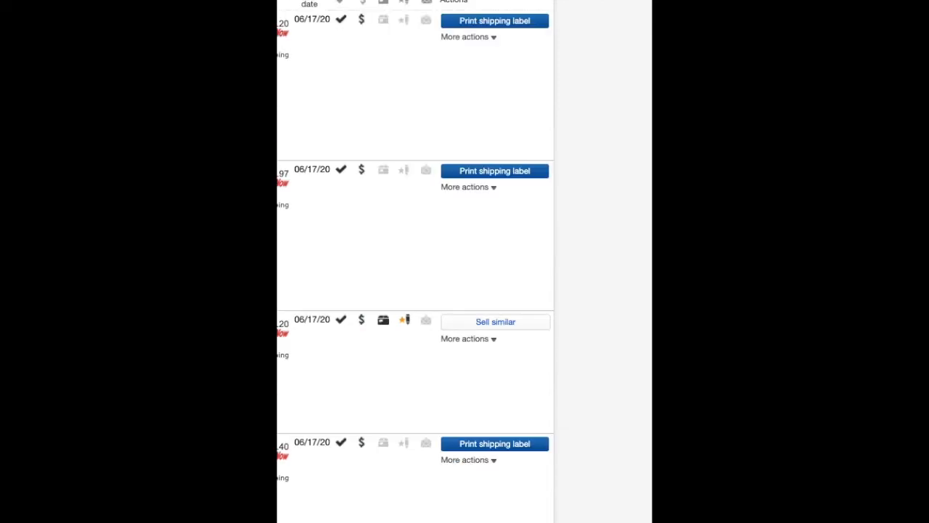
scroll(up, 3)
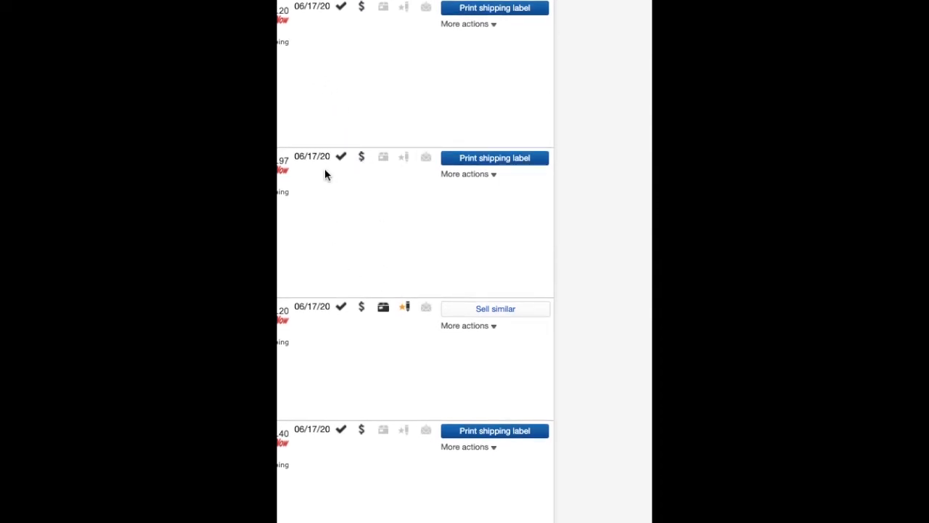
scroll(down, 3)
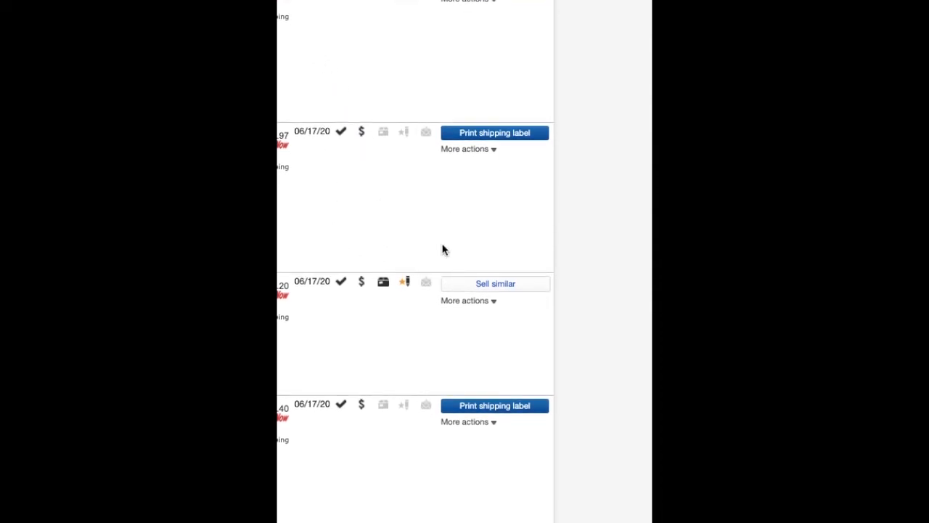
scroll(down, 3)
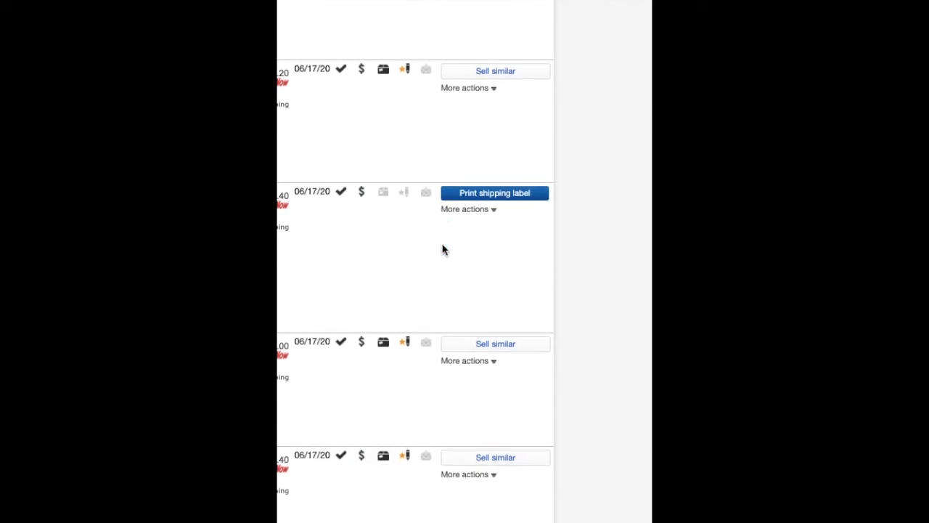
scroll(up, 3)
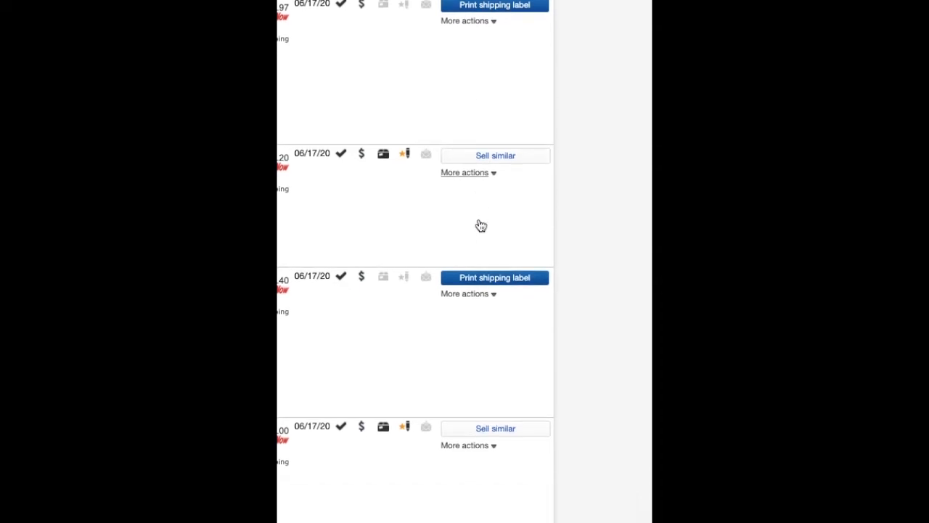
scroll(down, 3)
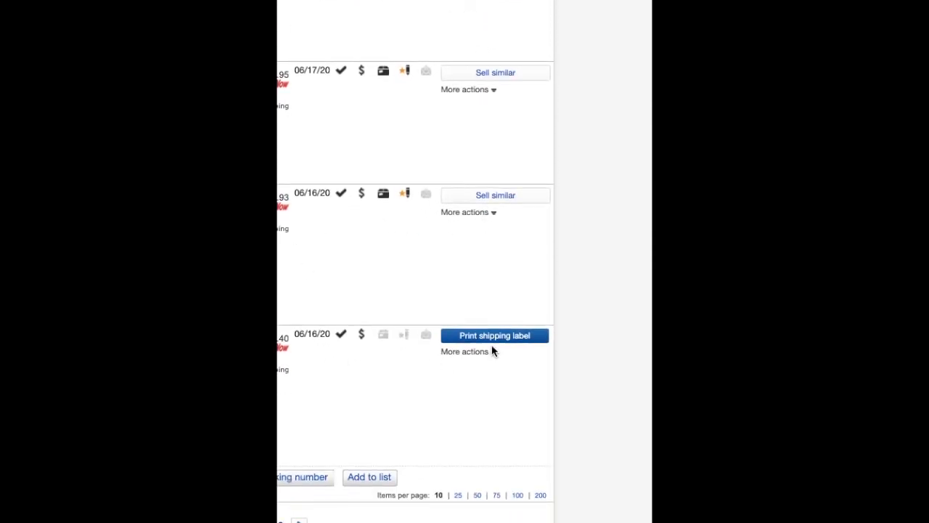
mouse_move(456, 317)
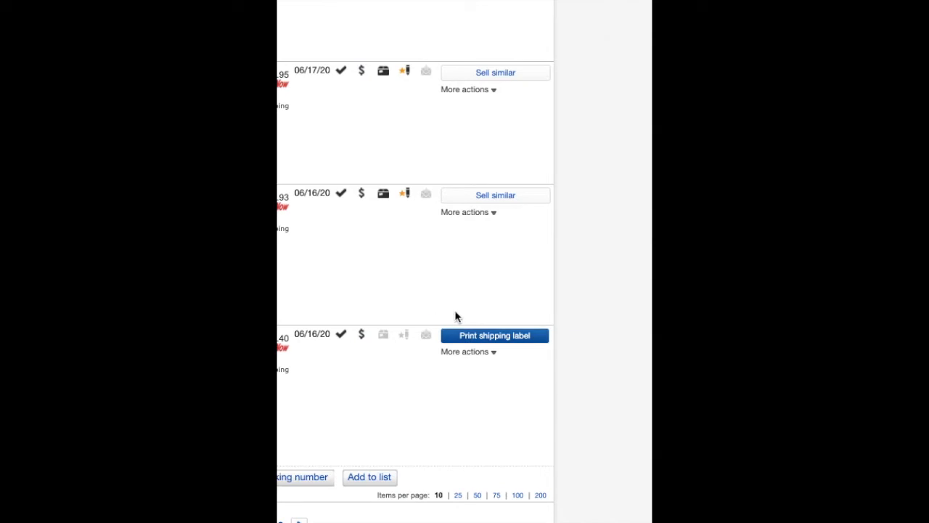
scroll(up, 3)
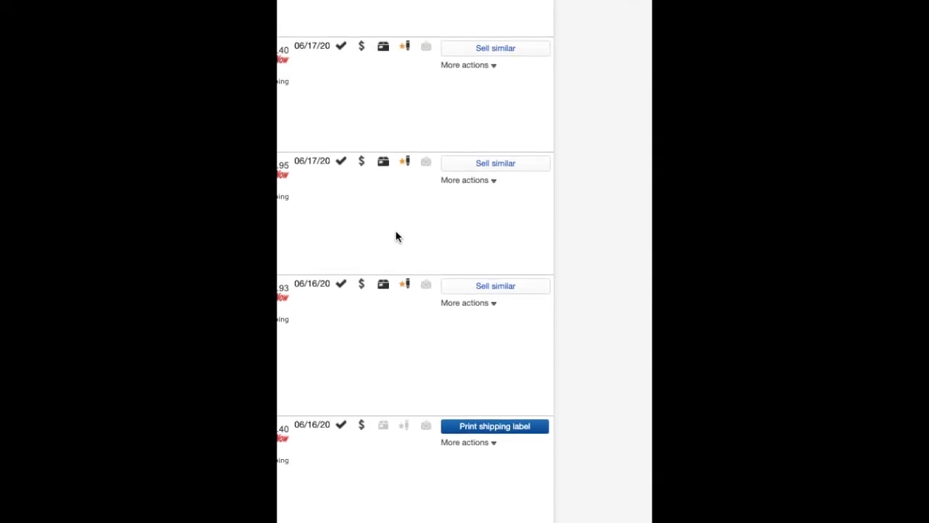
scroll(down, 3)
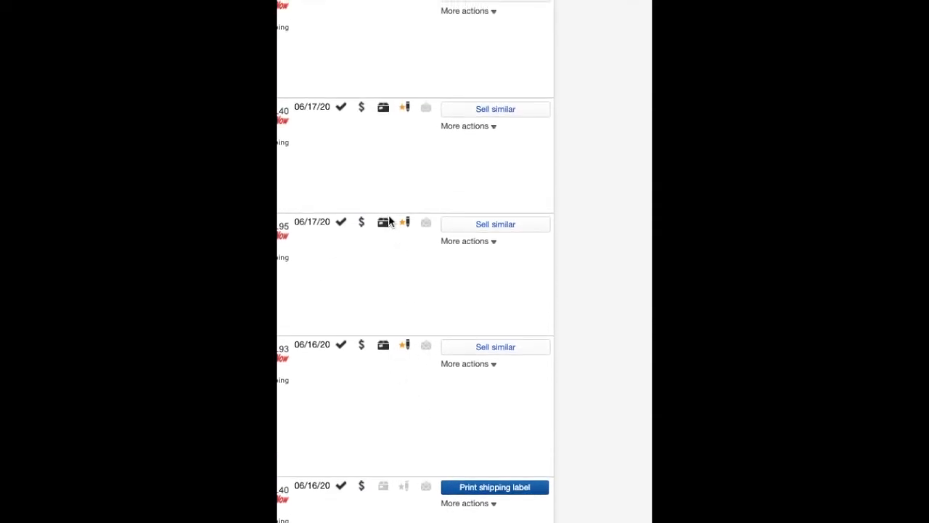
scroll(up, 3)
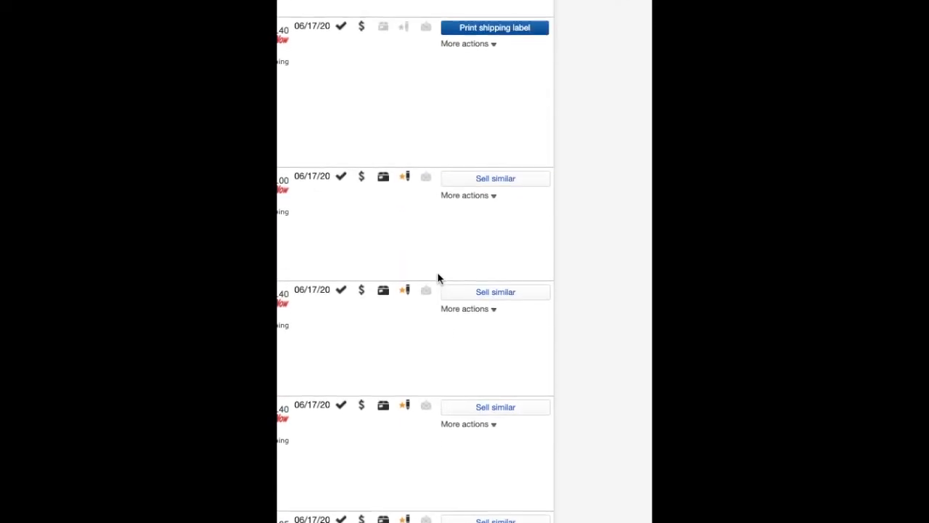
scroll(up, 3)
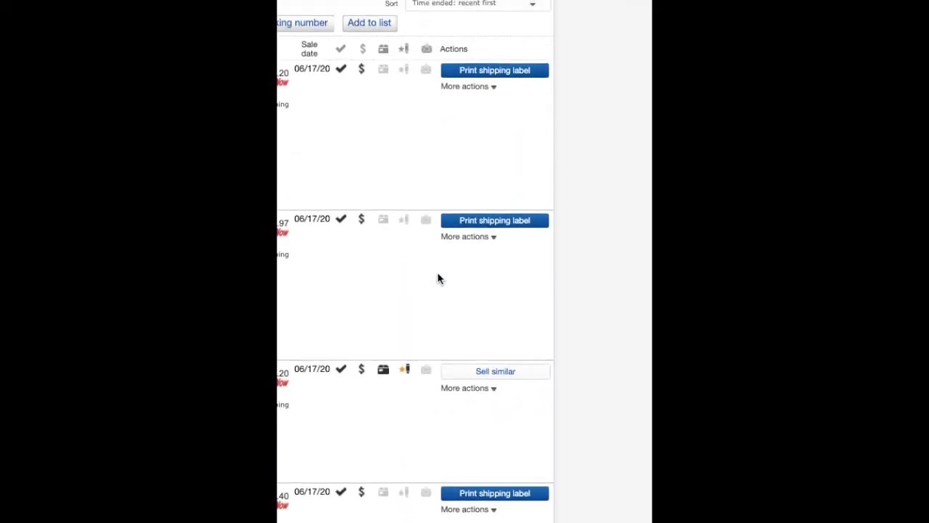
scroll(down, 3)
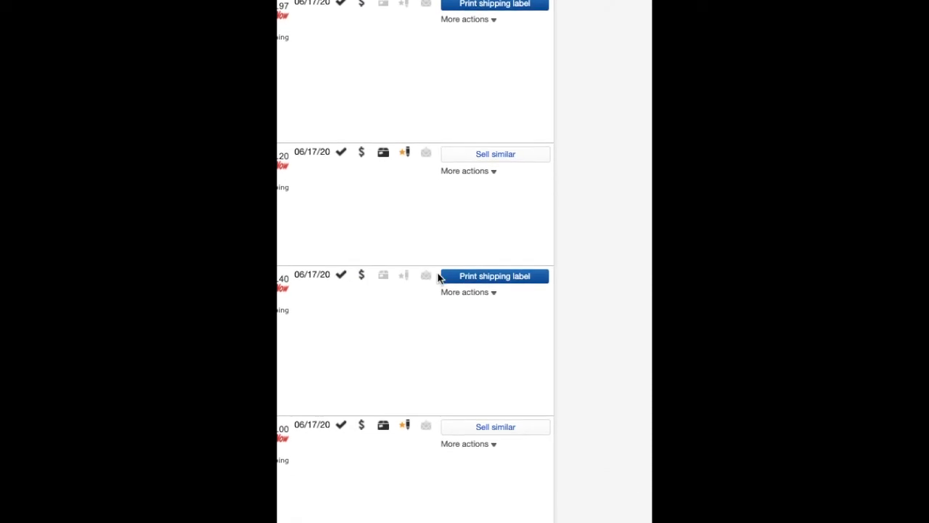
scroll(down, 3)
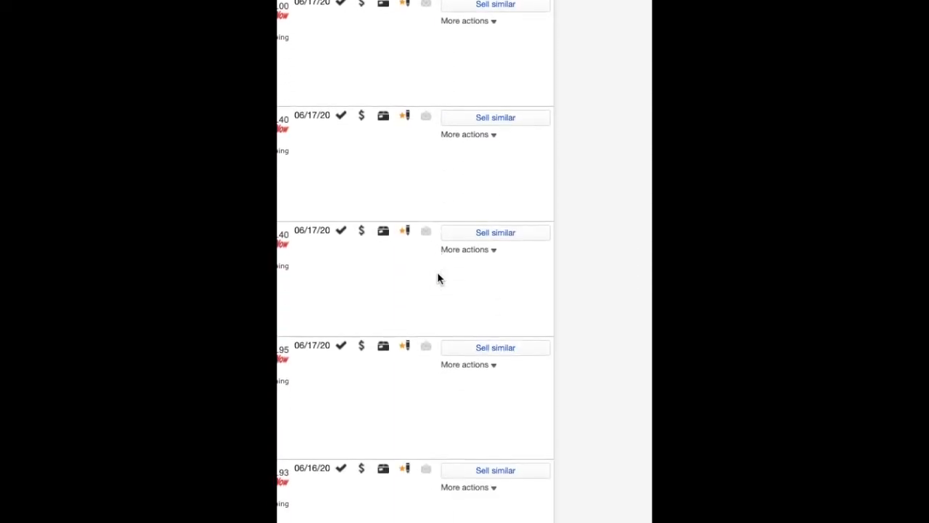
scroll(down, 3)
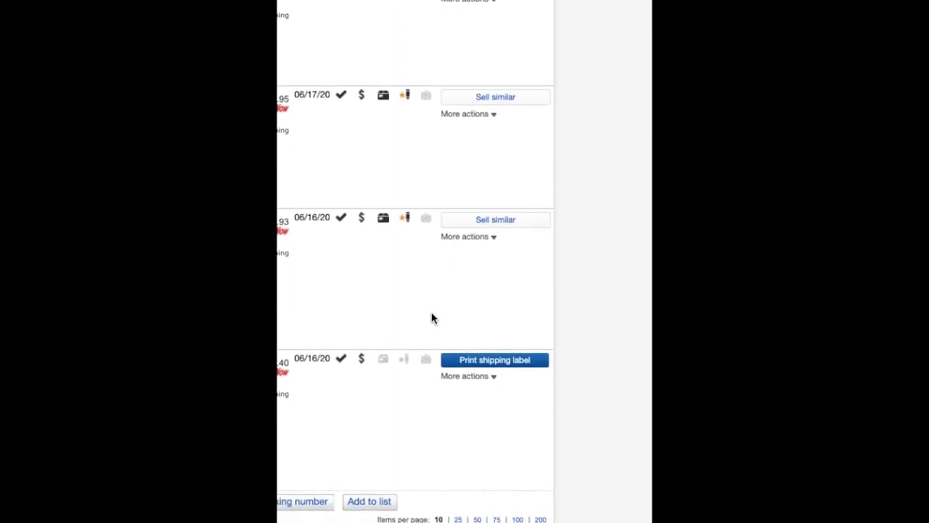
mouse_move(505, 366)
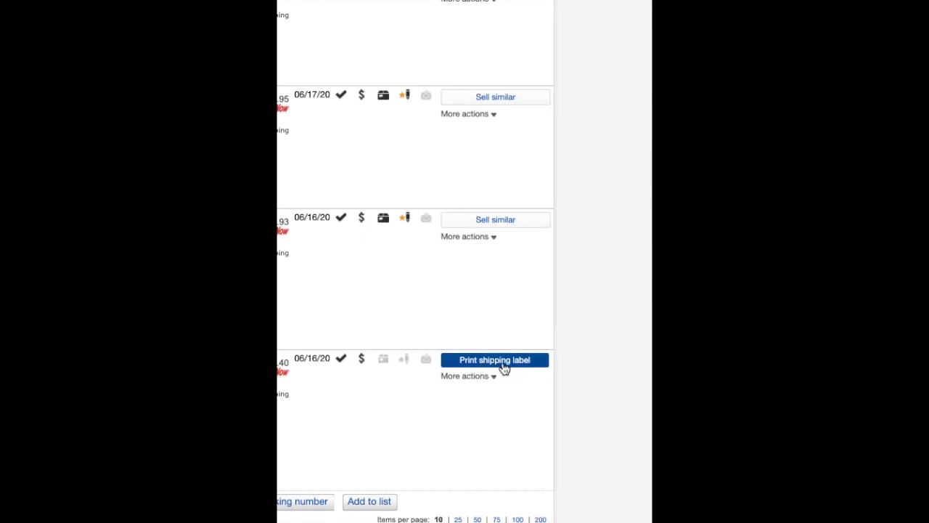
mouse_move(424, 377)
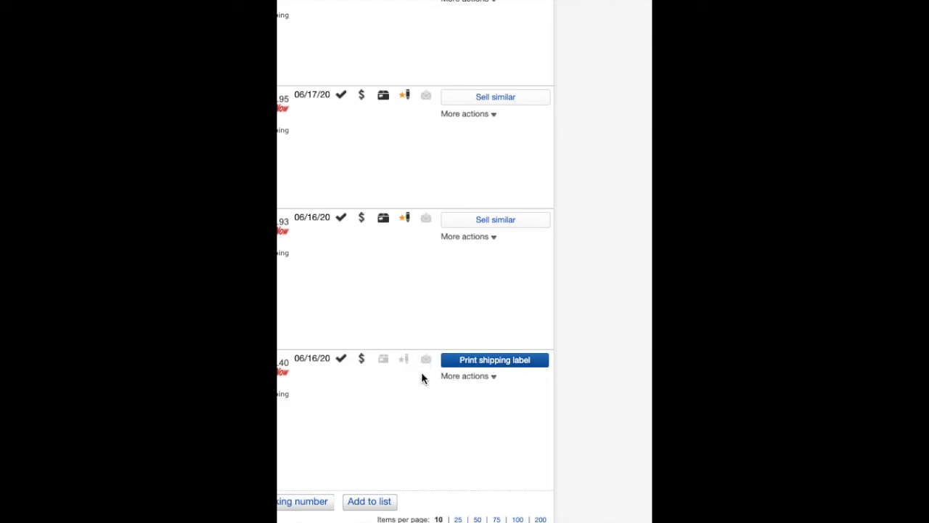
mouse_move(430, 385)
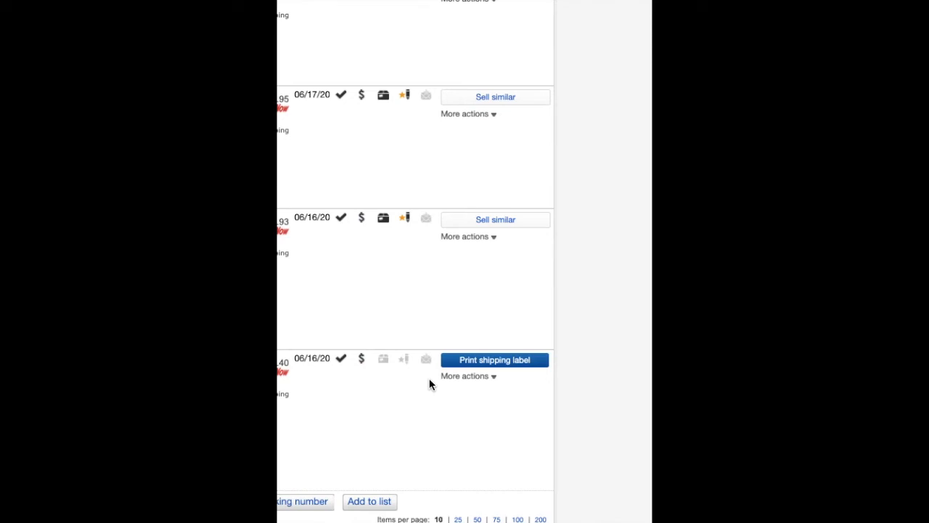
mouse_move(608, 371)
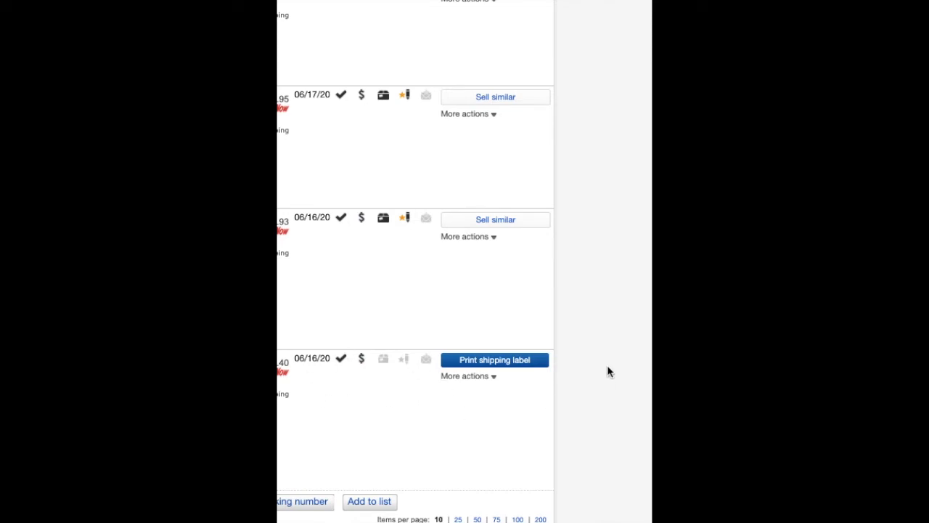
mouse_move(435, 395)
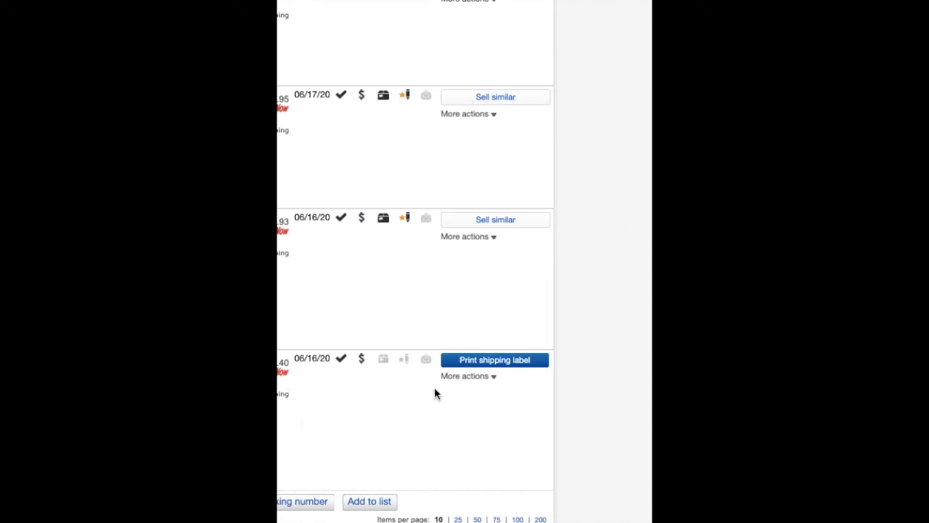
mouse_move(398, 423)
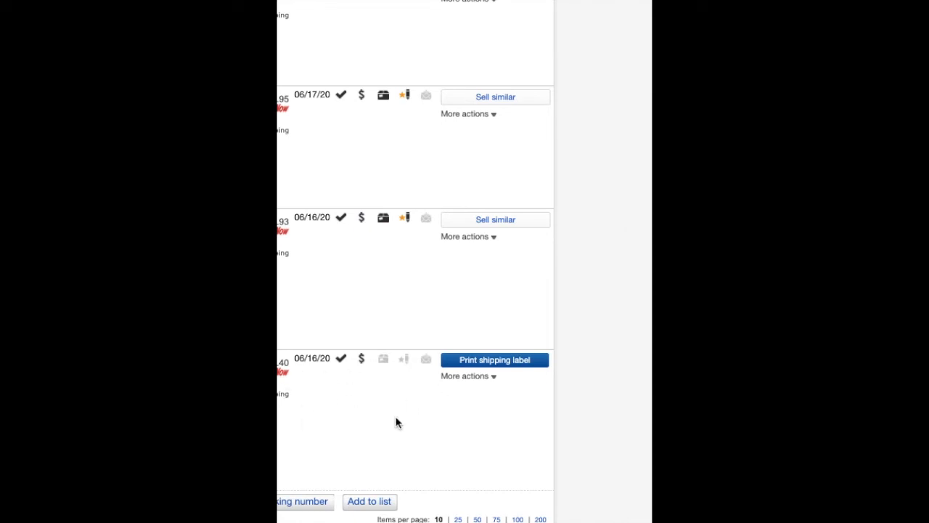
mouse_move(363, 401)
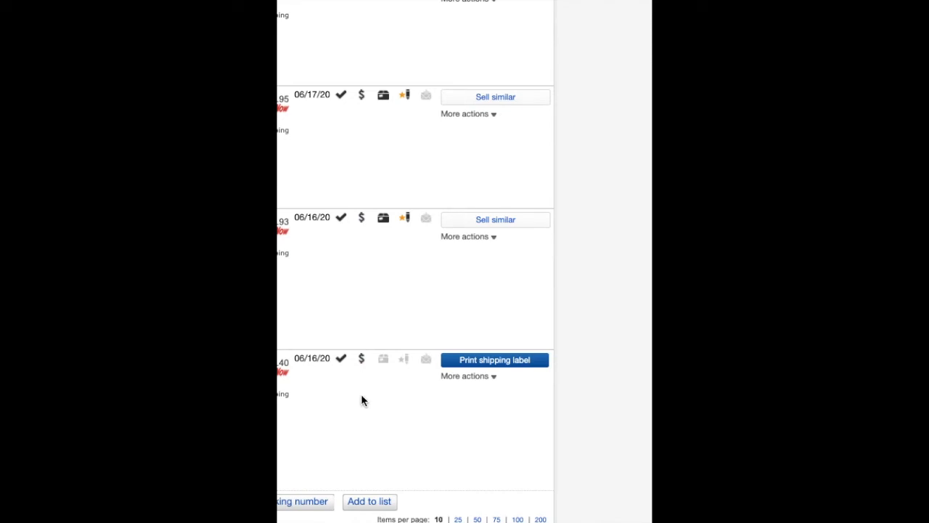
mouse_move(386, 395)
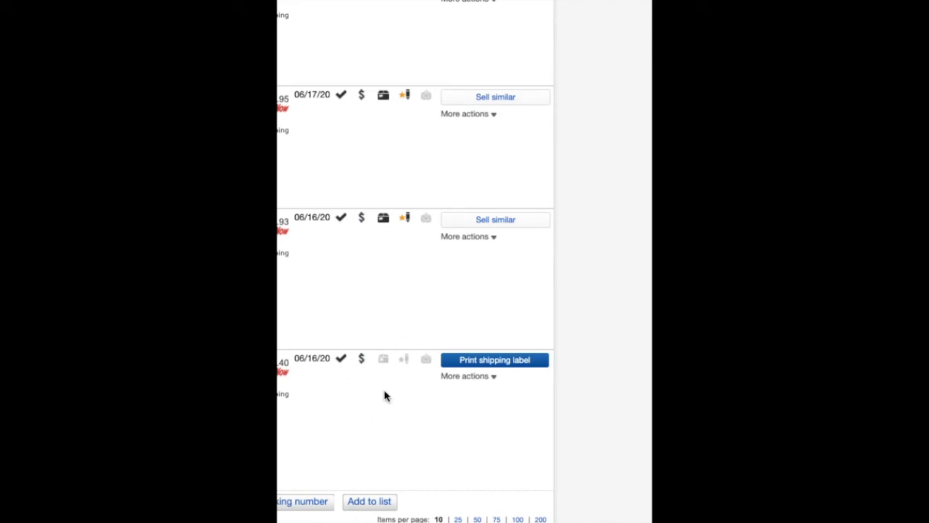
mouse_move(403, 404)
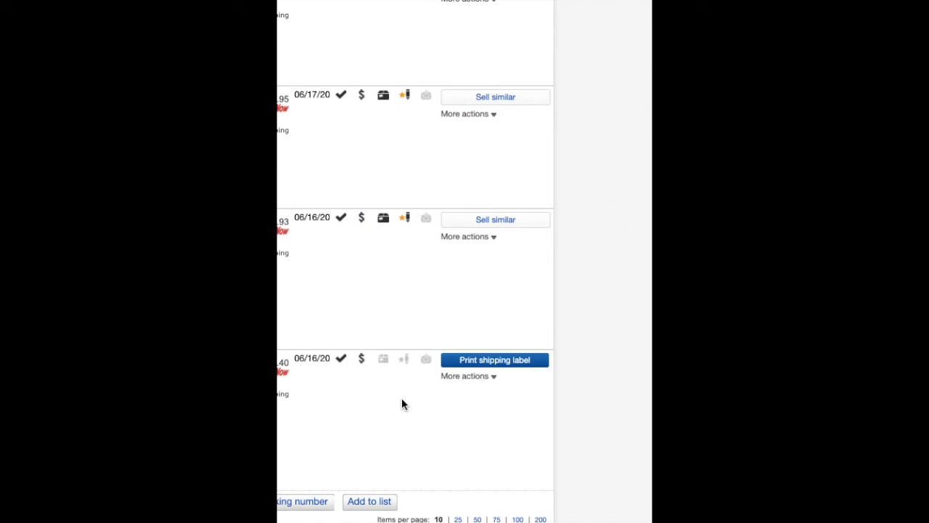
mouse_move(479, 401)
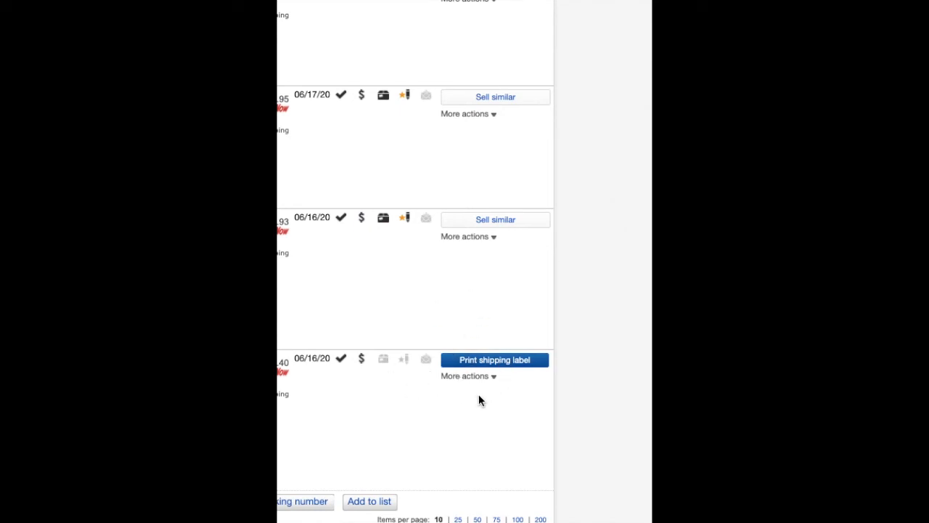
mouse_move(331, 375)
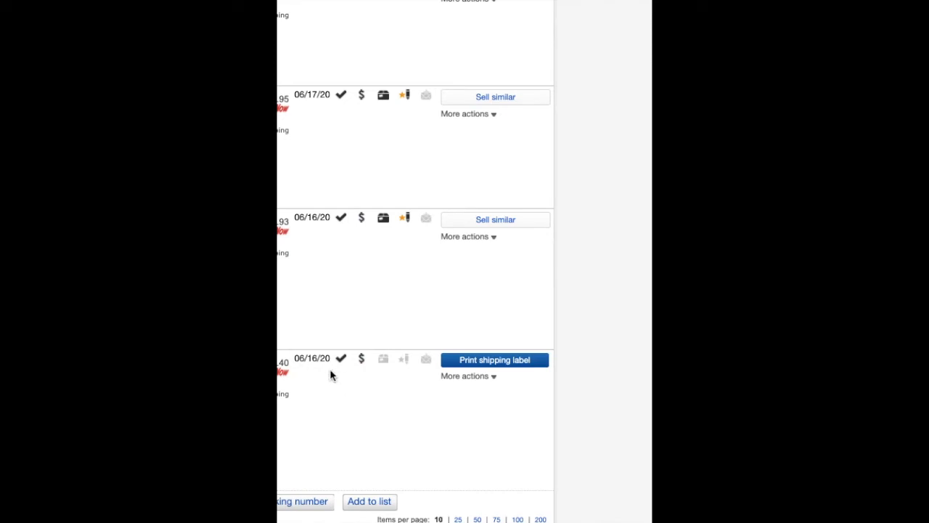
mouse_move(306, 265)
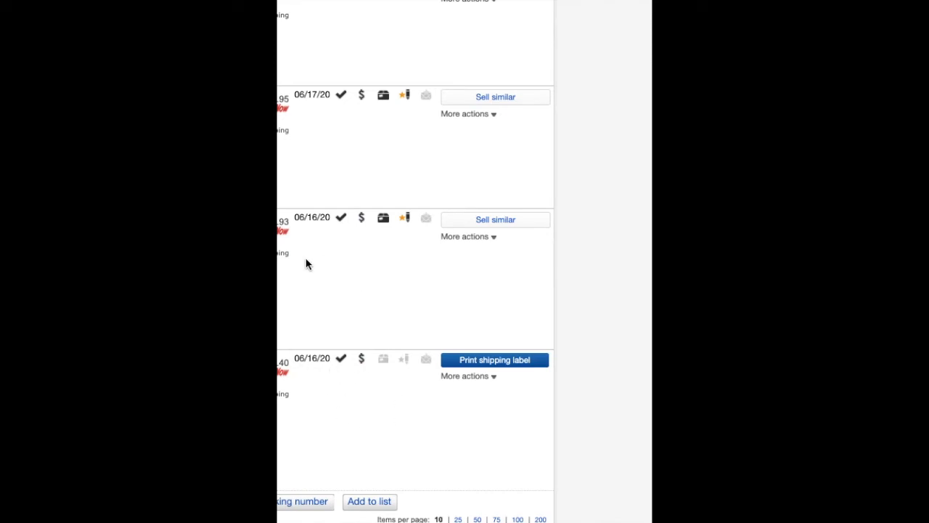
scroll(up, 3)
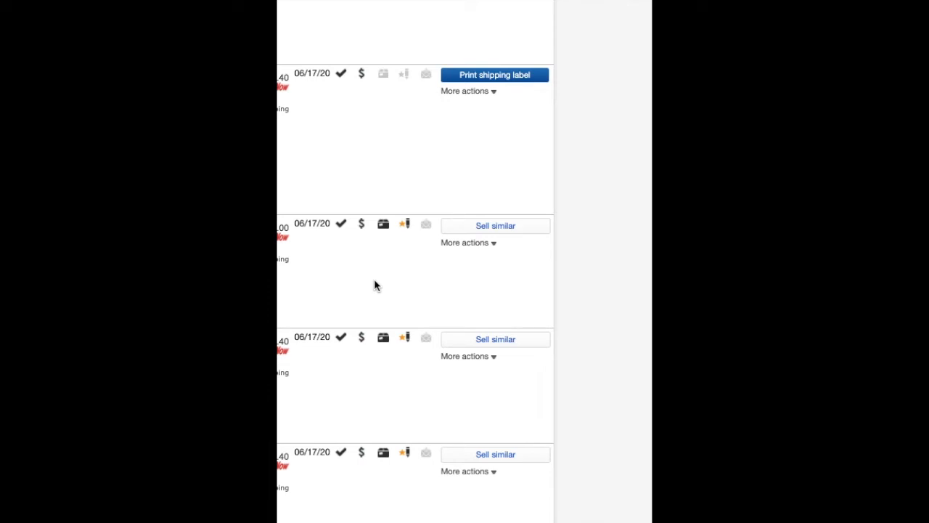
scroll(down, 3)
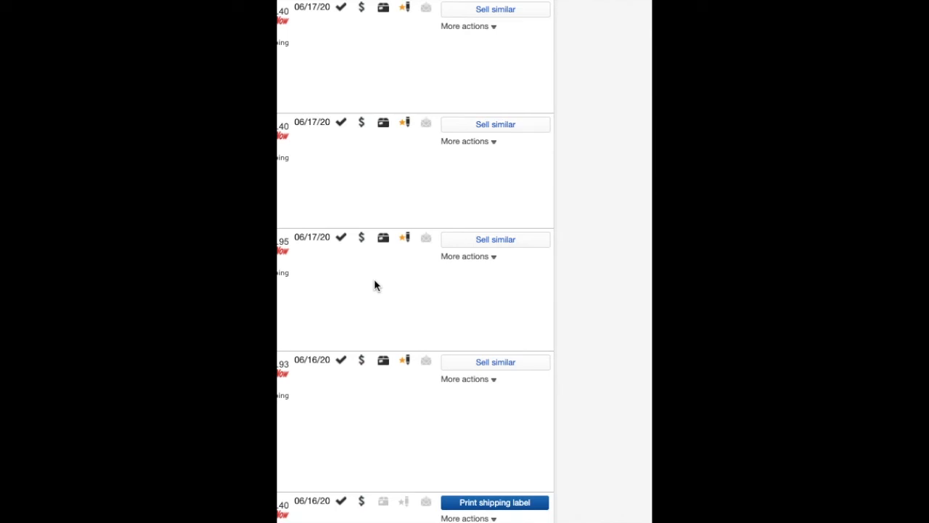
mouse_move(430, 302)
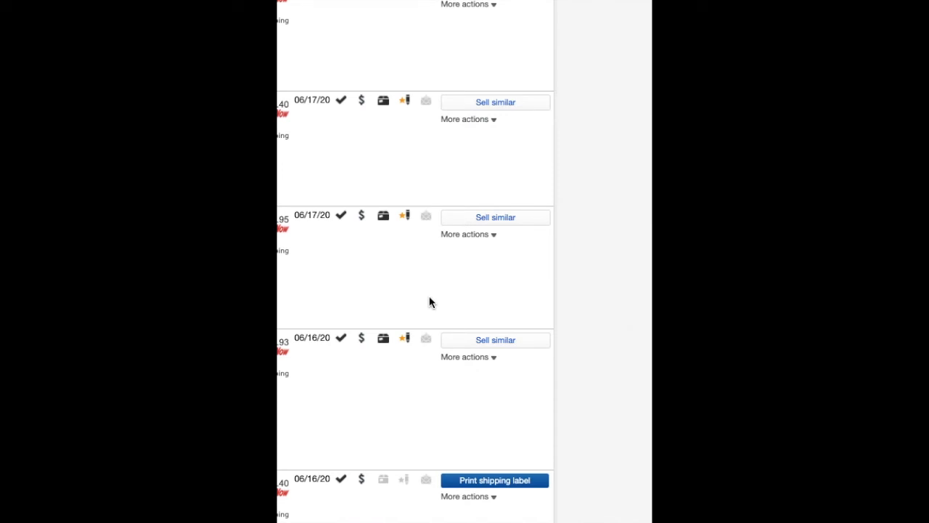
scroll(down, 3)
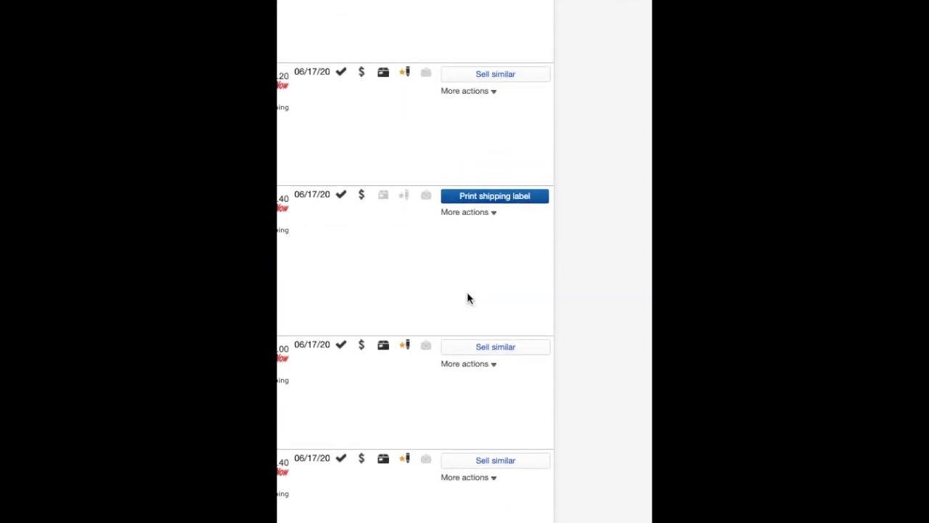
scroll(up, 3)
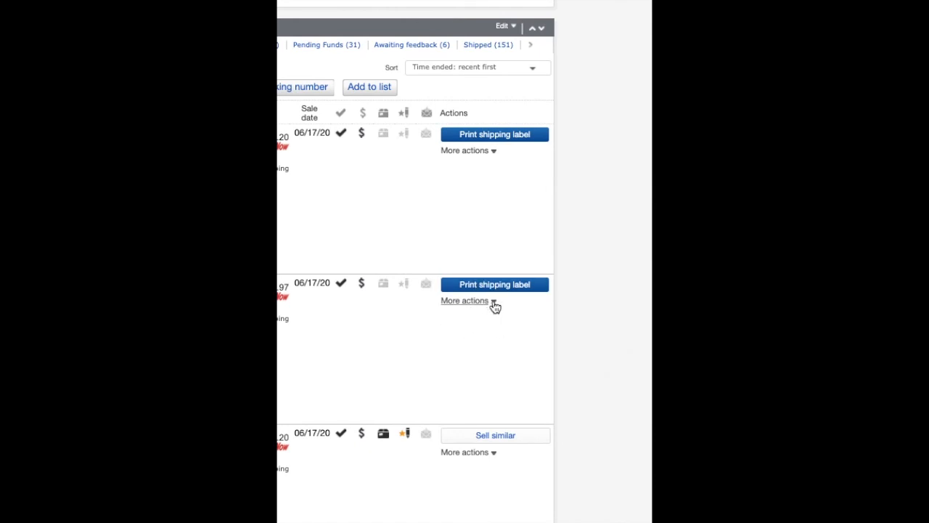
Mark the second sold order as shipped via More actions so it offers Leave feedback.
click(467, 301)
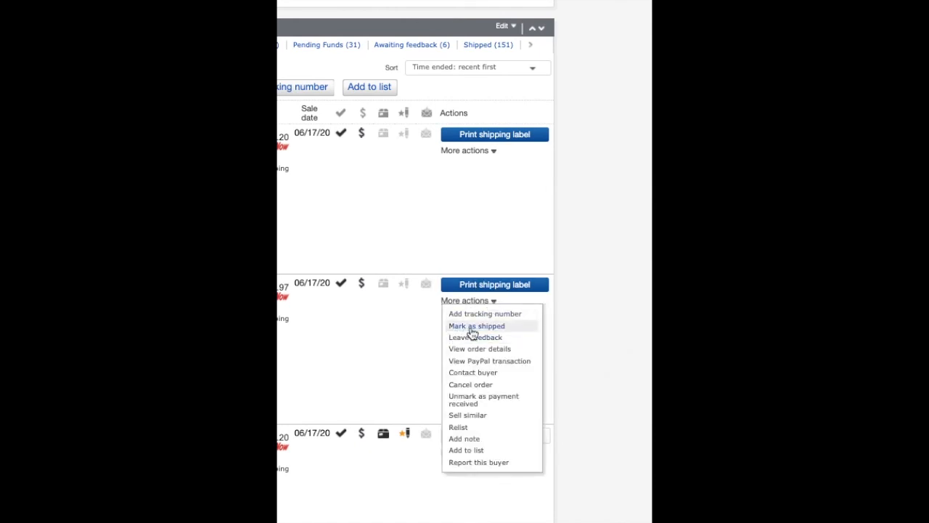
click(477, 325)
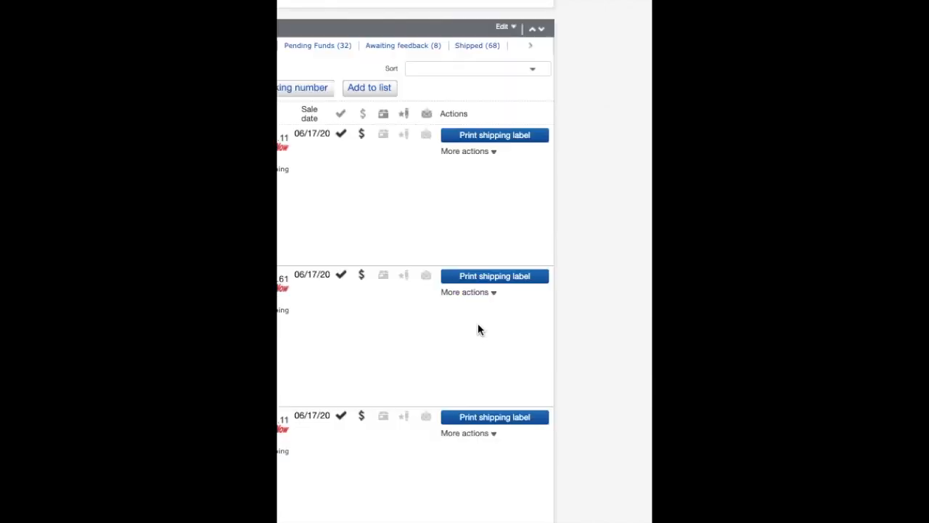
click(476, 69)
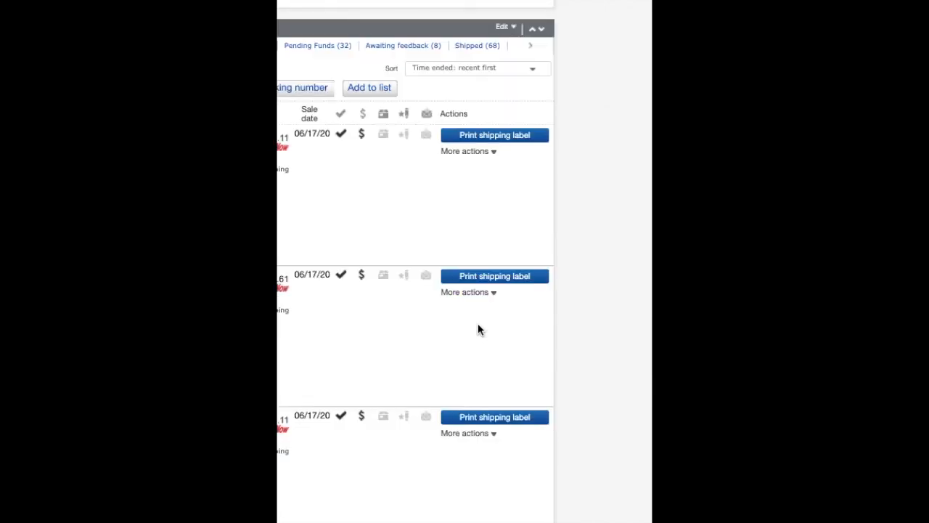
scroll(down, 3)
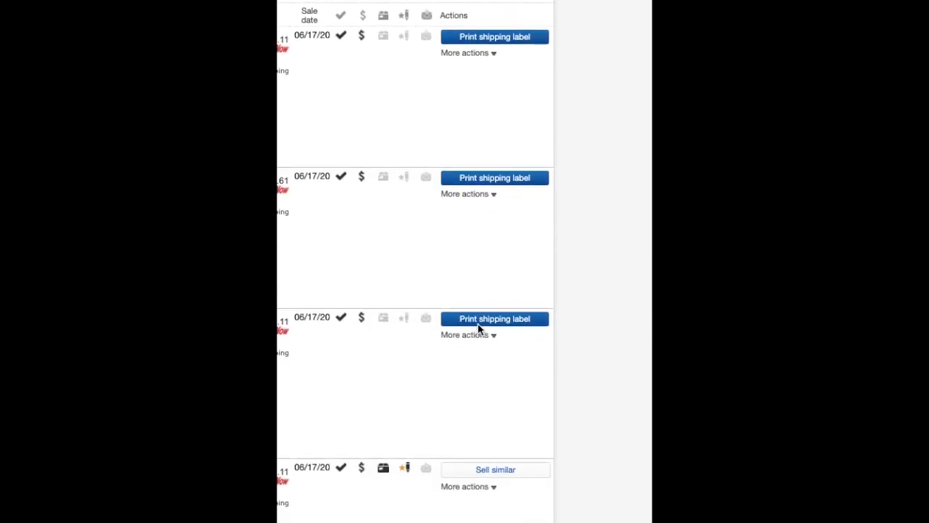
scroll(up, 3)
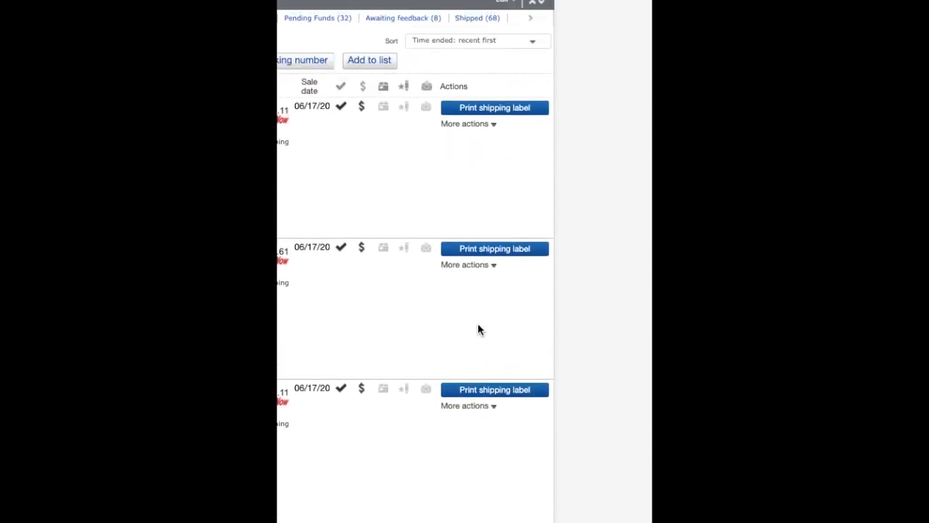
scroll(down, 3)
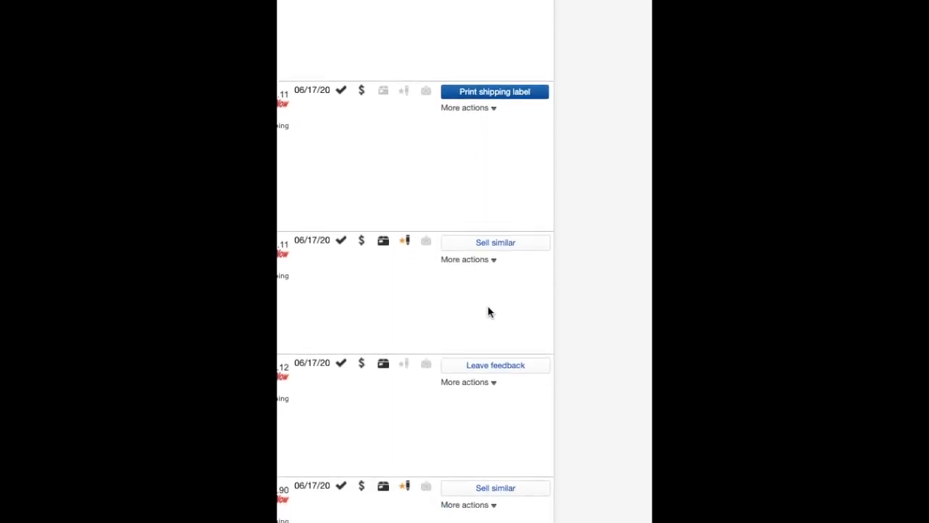
scroll(up, 3)
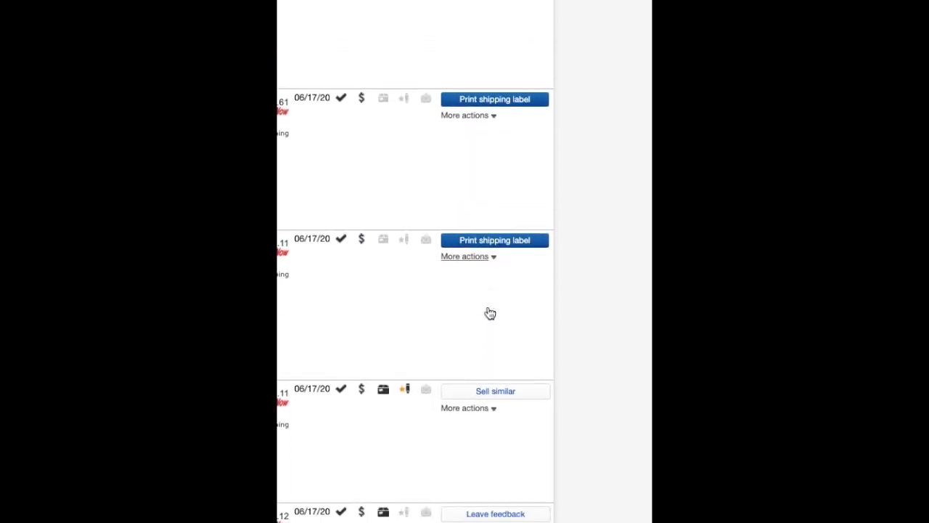
scroll(down, 3)
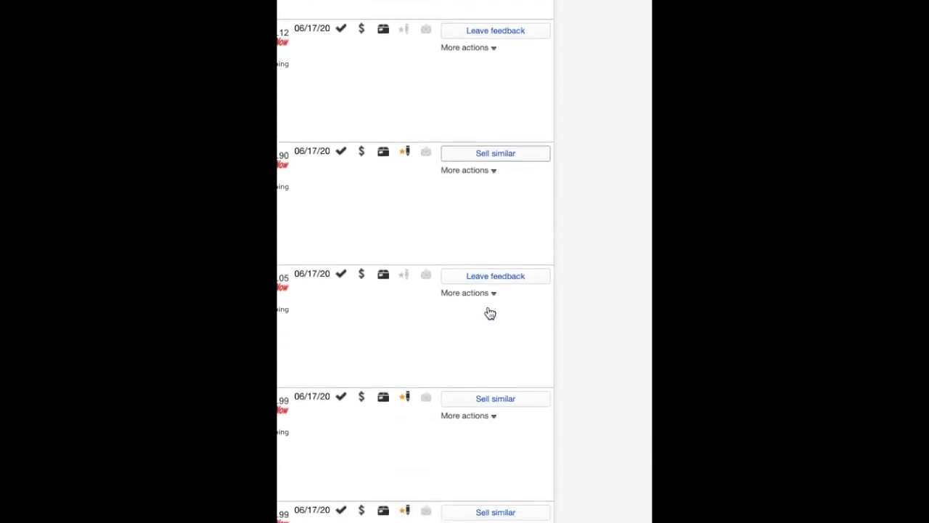
scroll(up, 3)
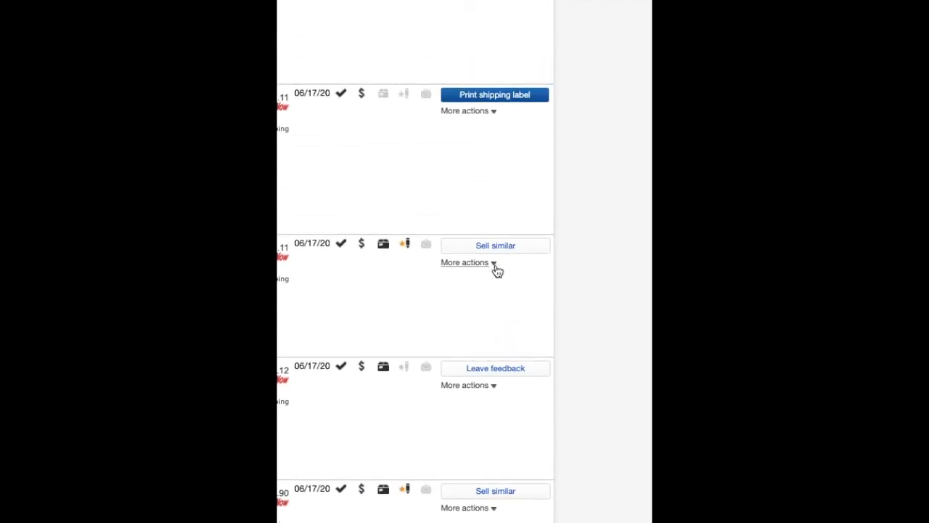
scroll(up, 3)
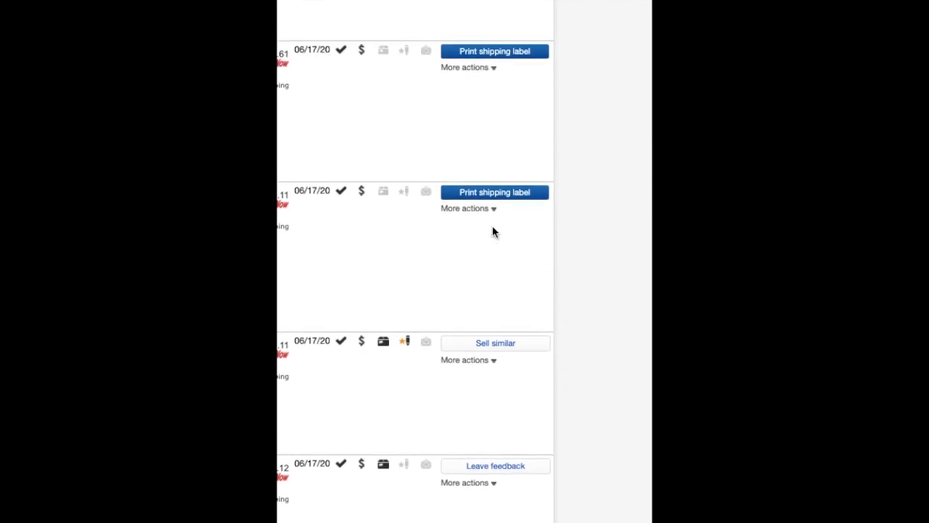
scroll(up, 3)
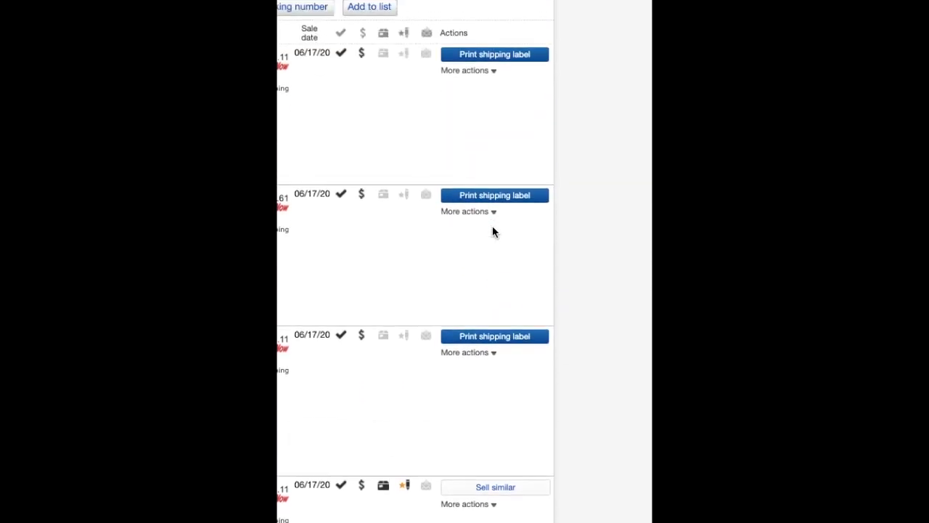
click(464, 212)
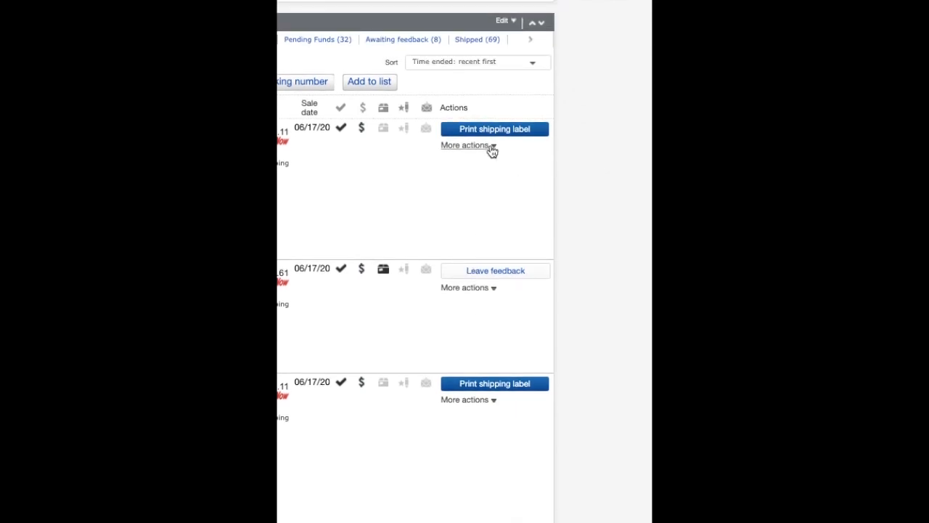
Mark the top 06/17/20 sold order as shipped via More actions, replacing Print shipping label with Leave feedback.
click(467, 145)
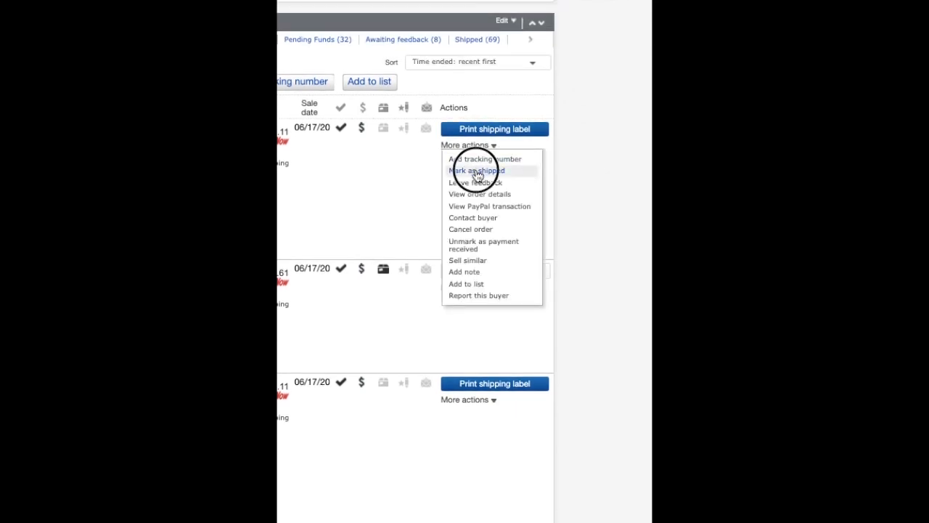
click(476, 170)
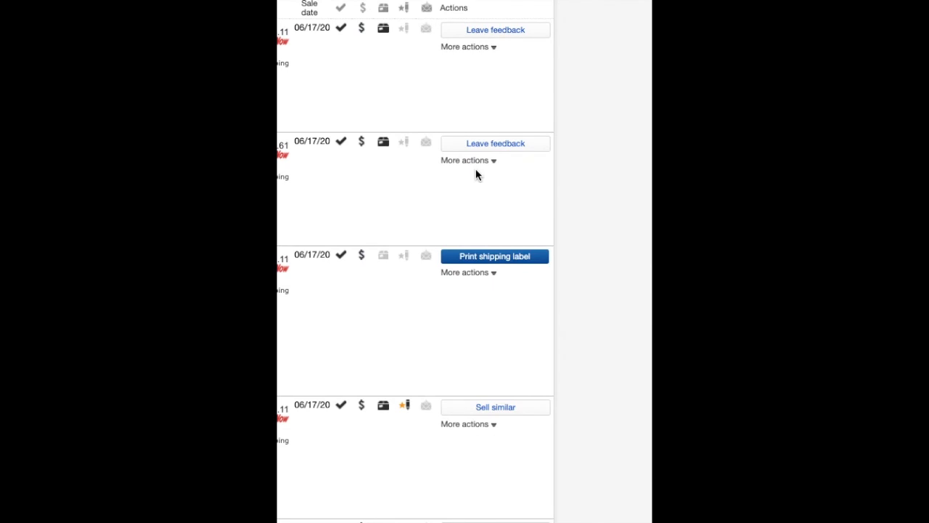
mouse_move(493, 29)
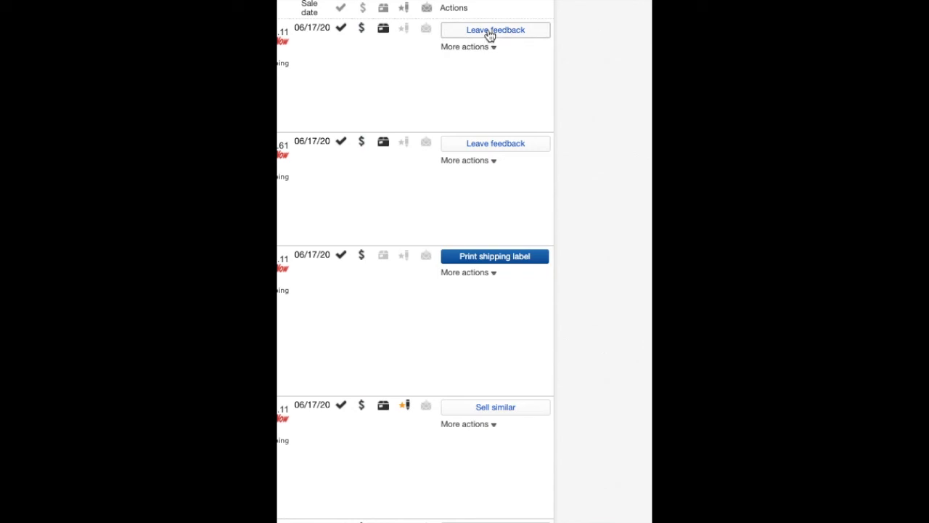
mouse_move(476, 153)
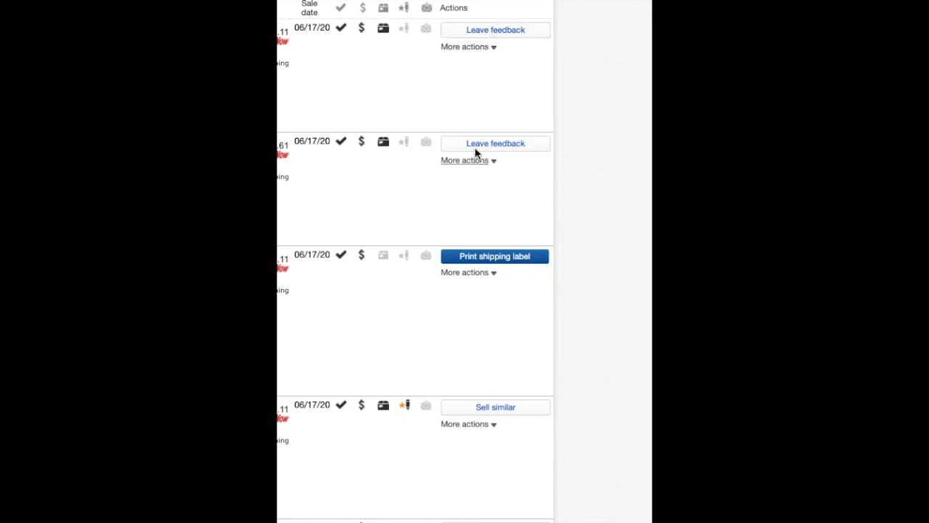
mouse_move(495, 144)
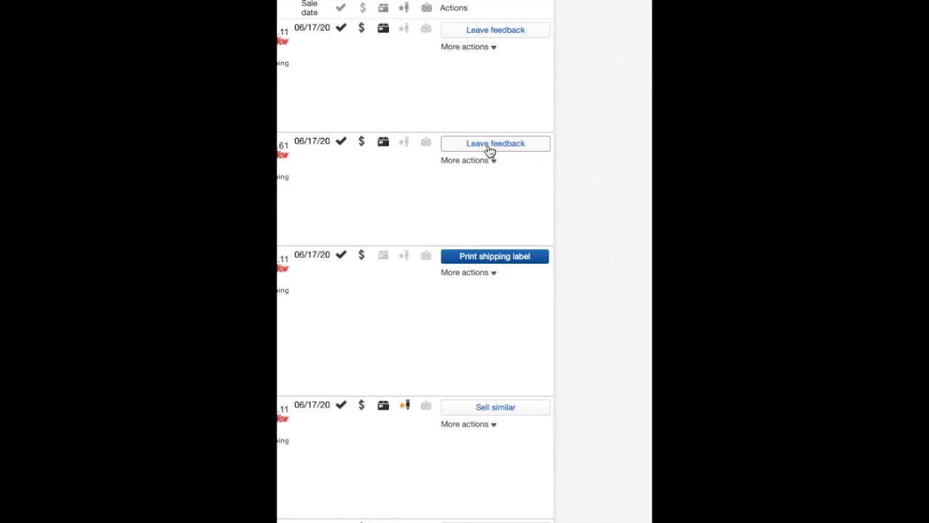
mouse_move(452, 195)
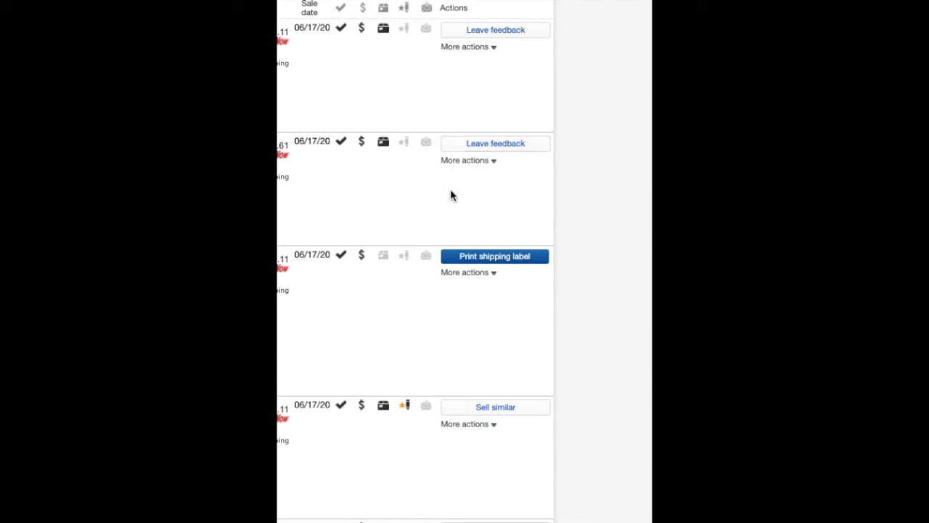
mouse_move(456, 142)
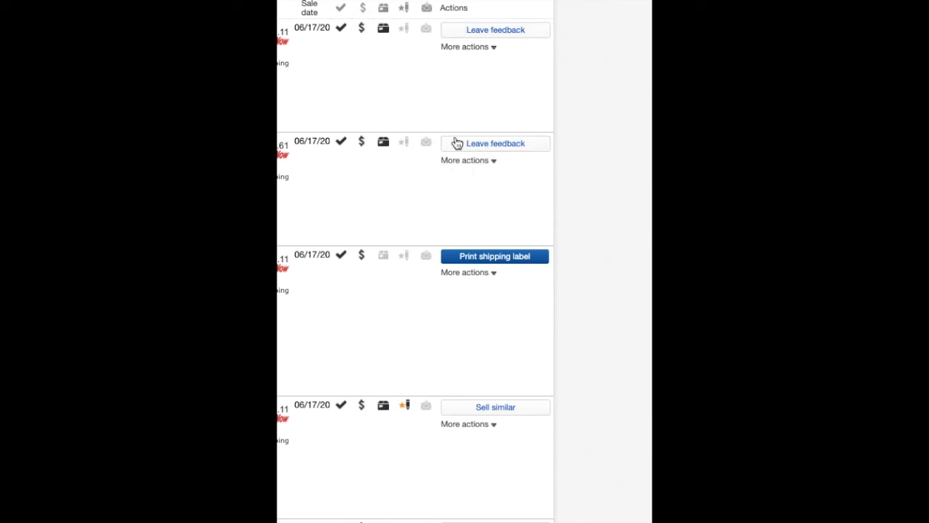
mouse_move(508, 127)
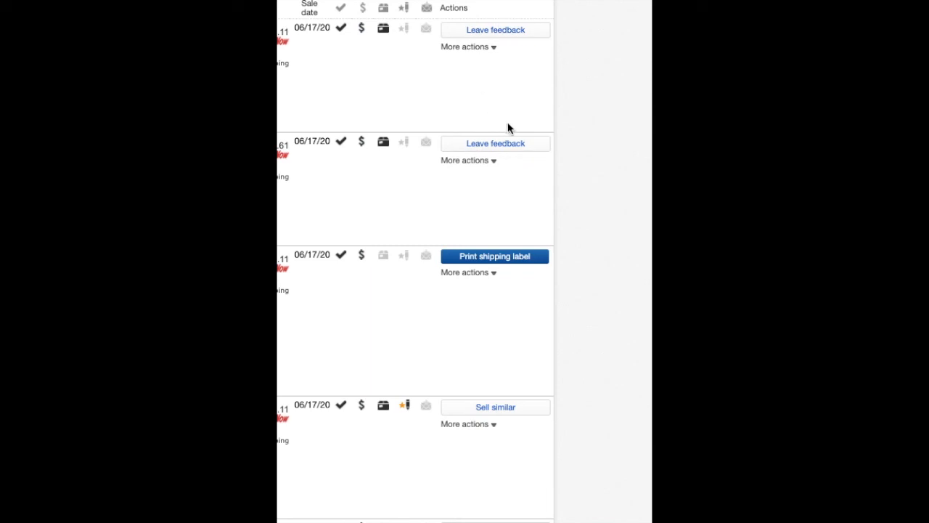
mouse_move(496, 162)
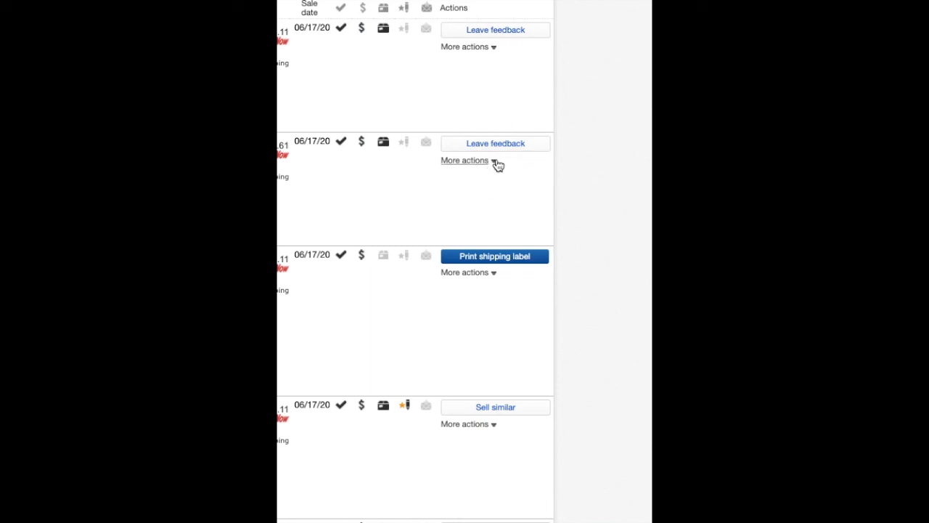
mouse_move(508, 175)
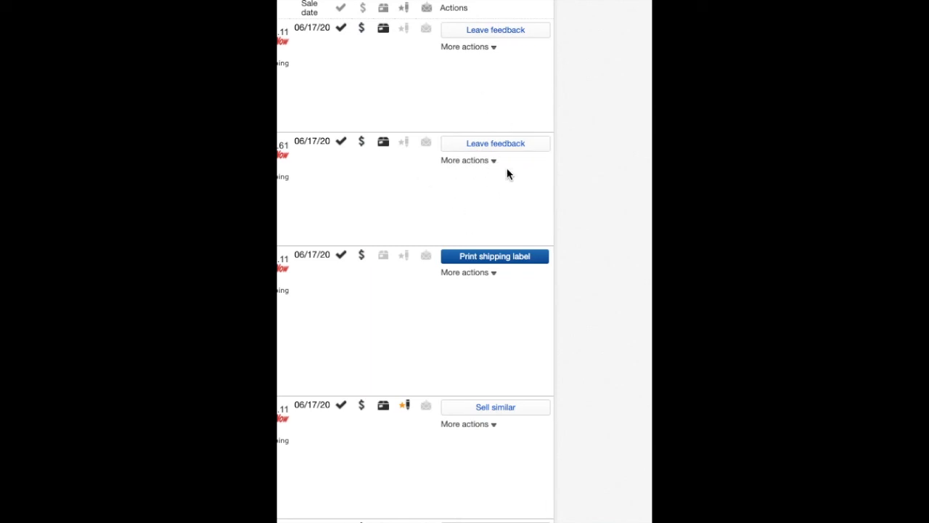
scroll(up, 3)
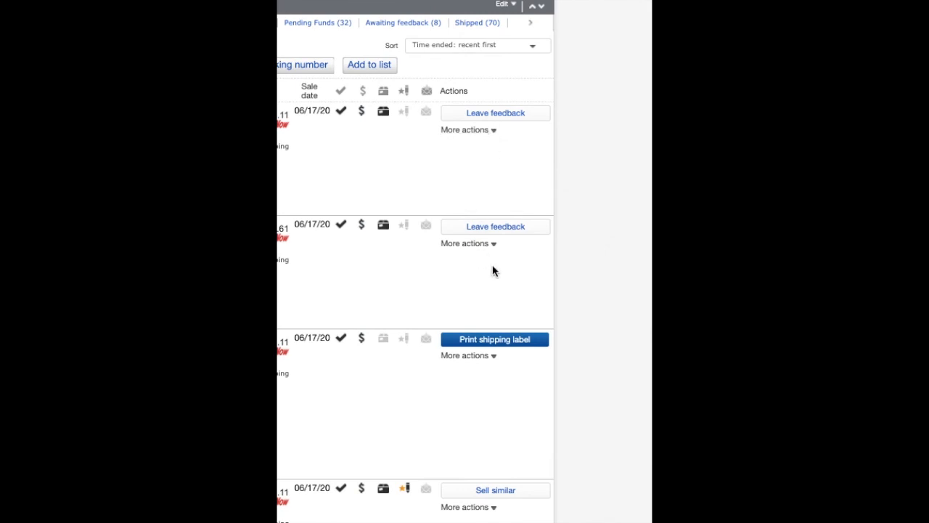
mouse_move(505, 229)
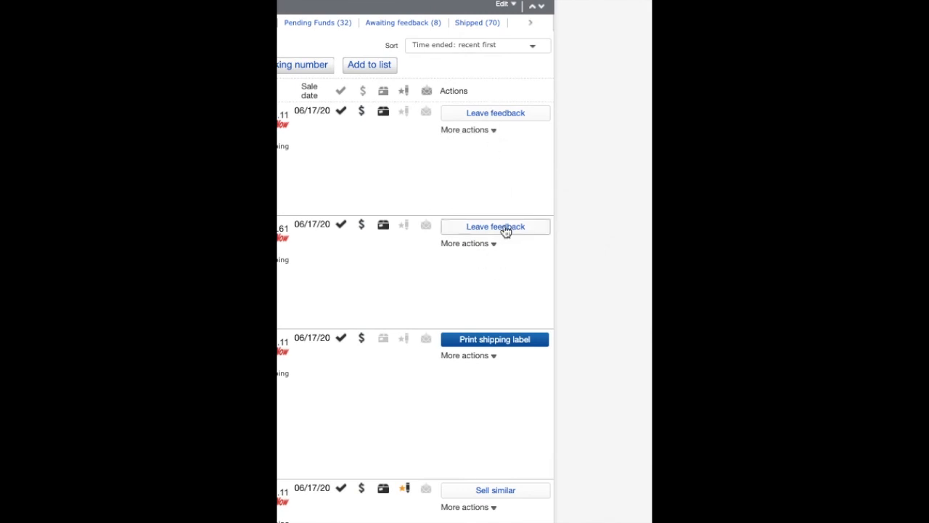
mouse_move(465, 228)
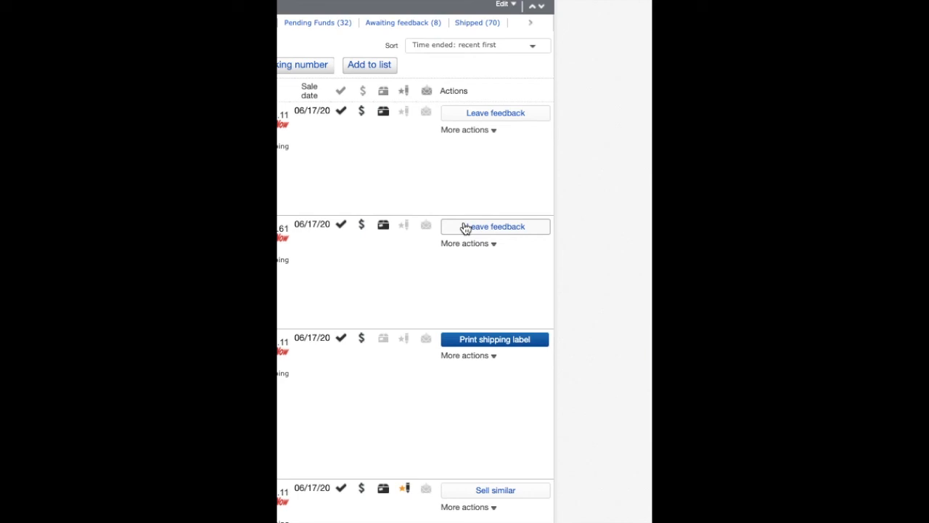
mouse_move(494, 144)
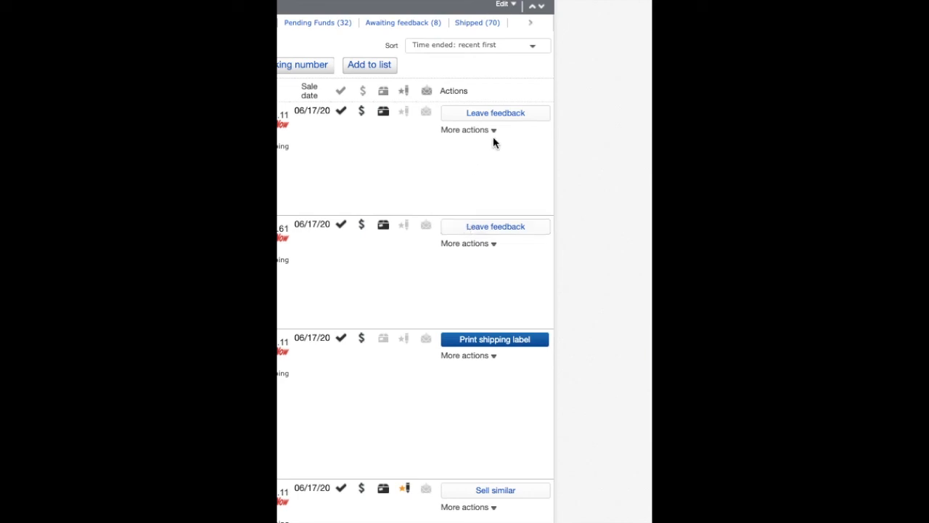
mouse_move(519, 189)
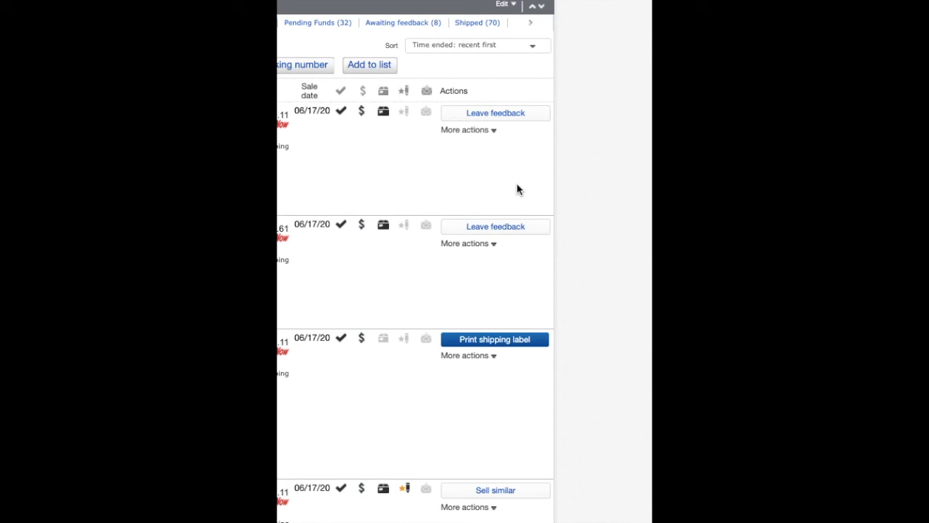
mouse_move(347, 190)
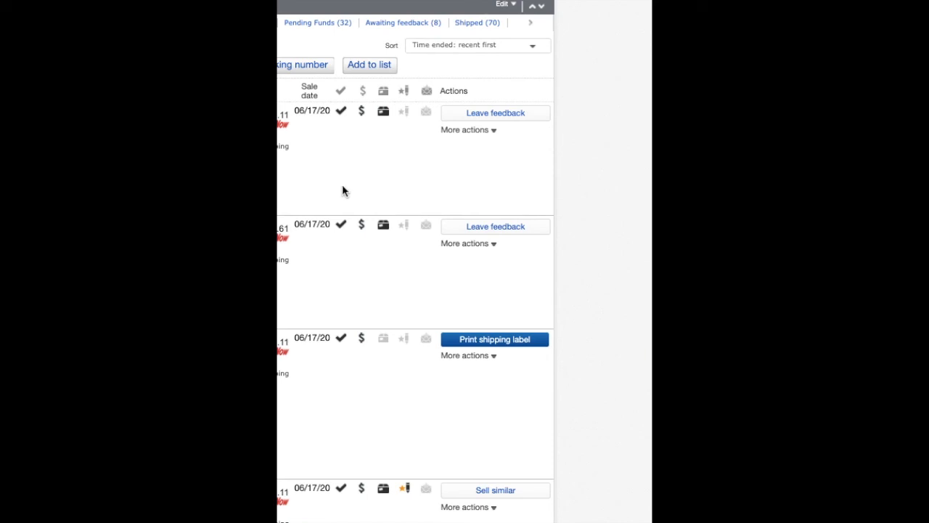
scroll(down, 3)
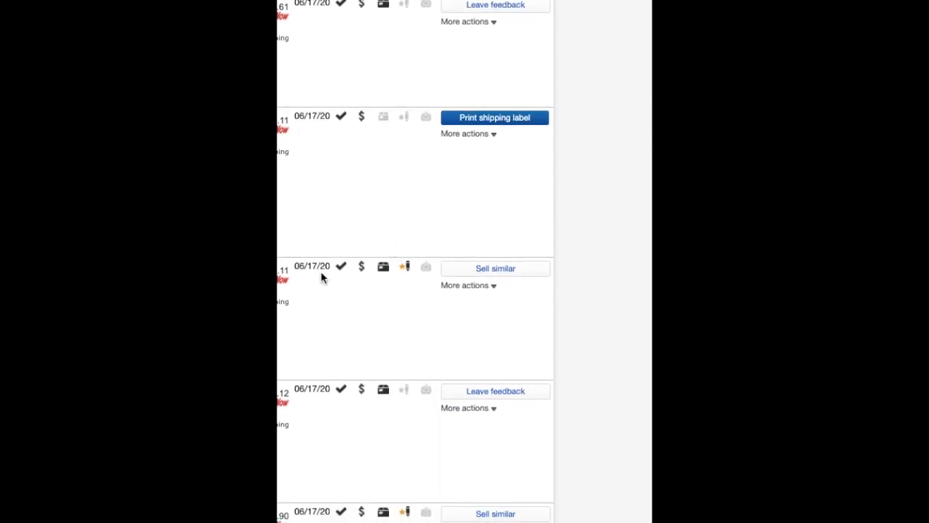
mouse_move(433, 332)
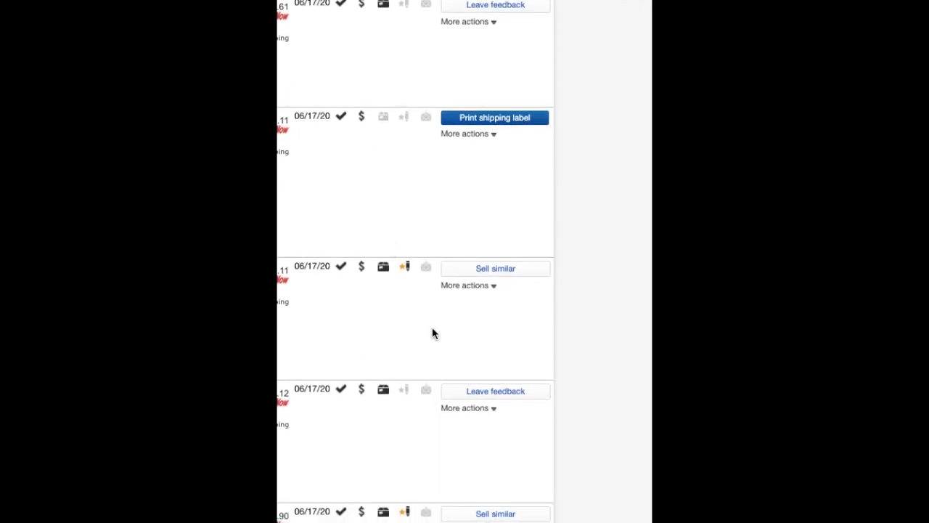
scroll(up, 3)
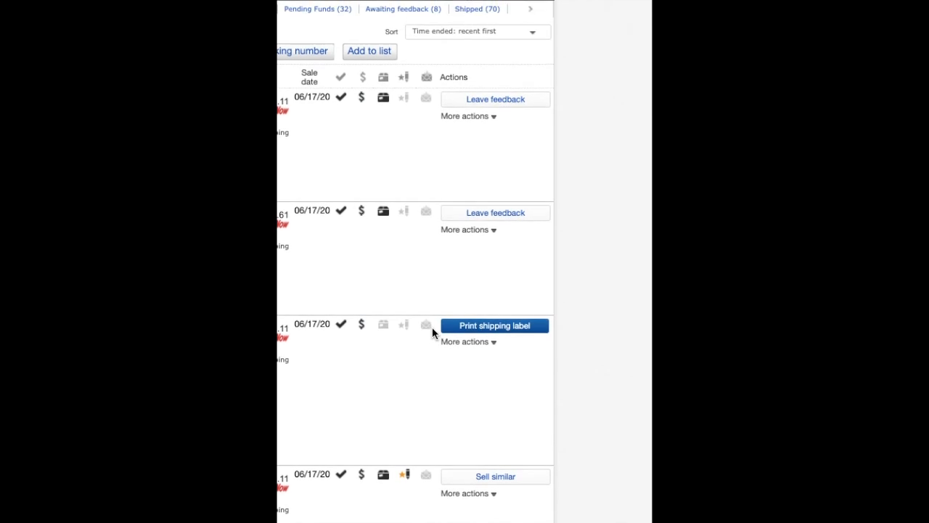